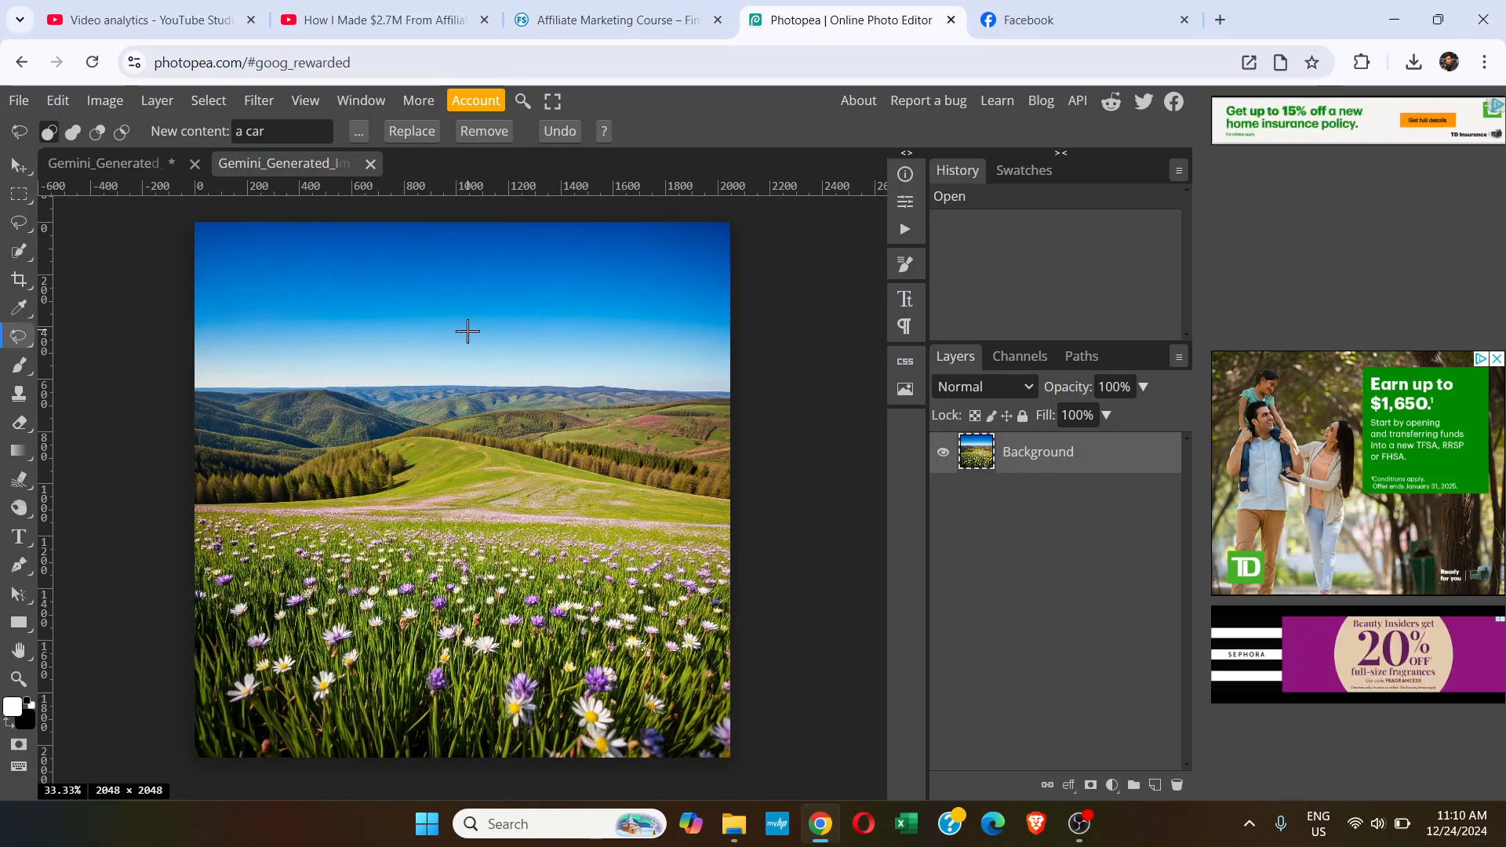
pyautogui.moveTo(211, 340)
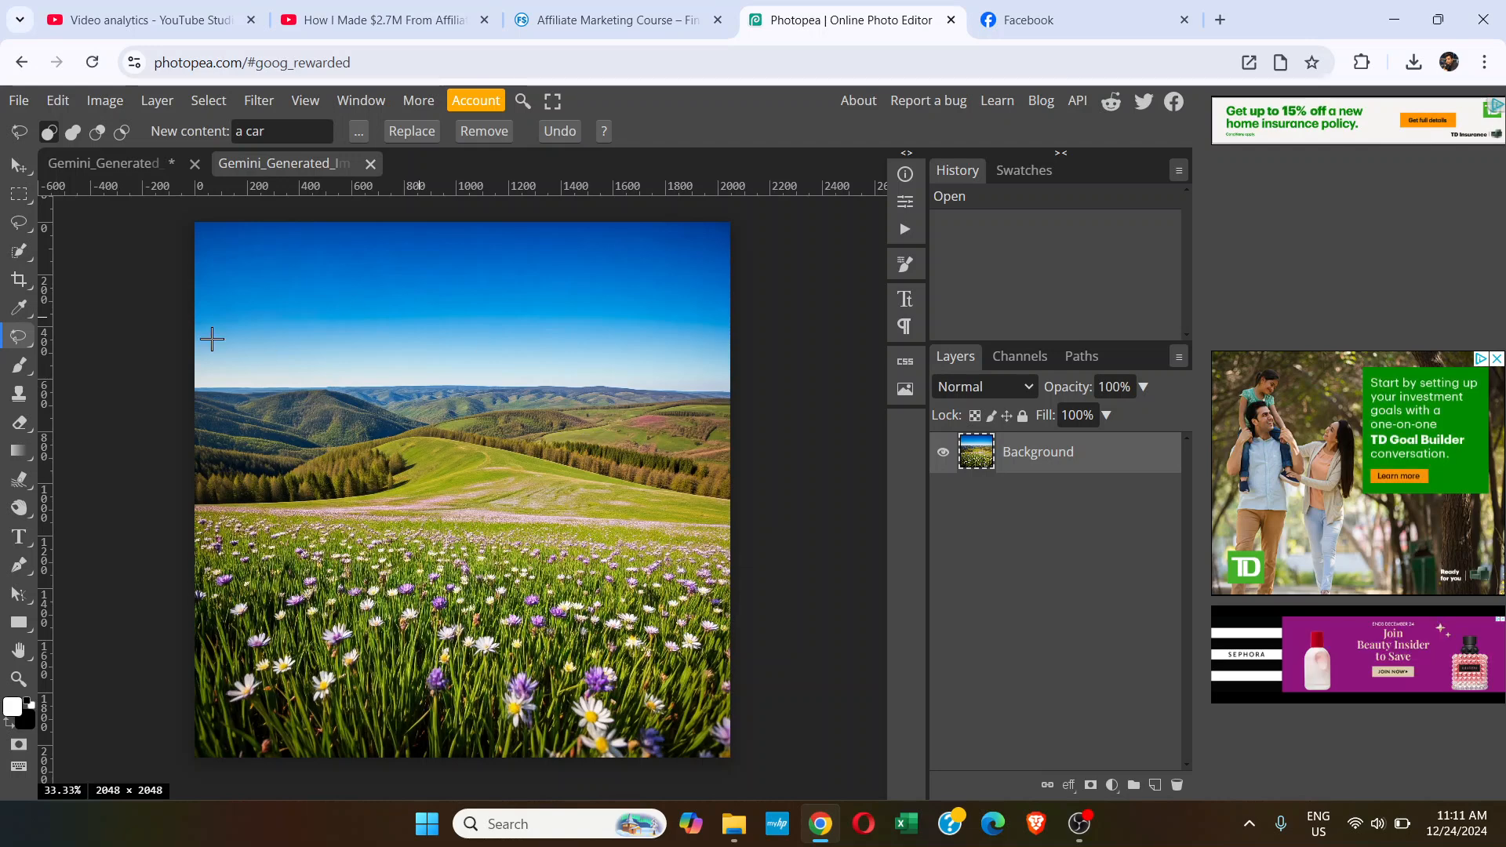
pyautogui.moveTo(492, 345)
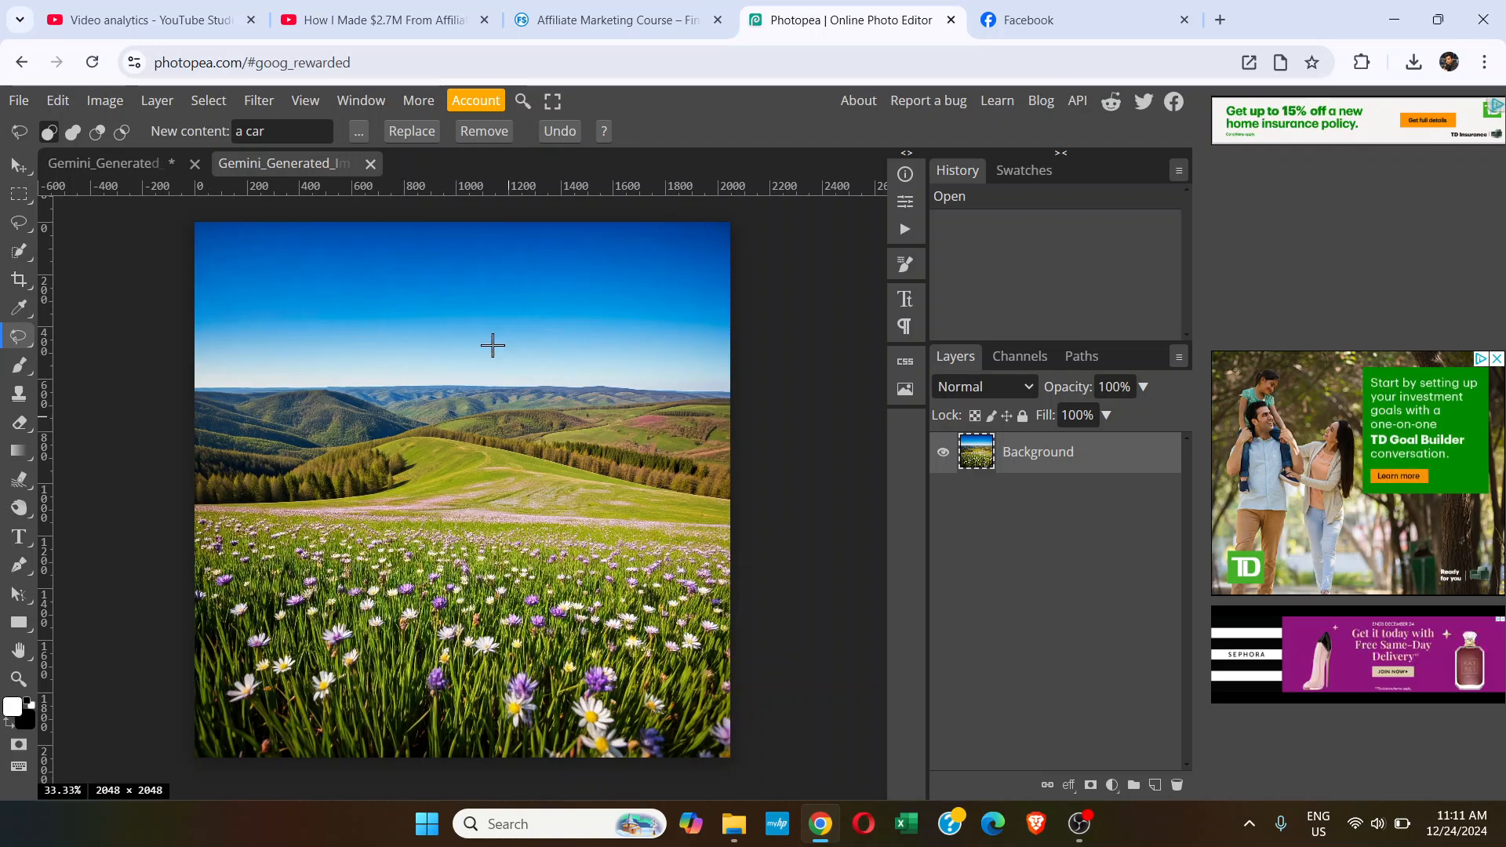
pyautogui.moveTo(495, 513)
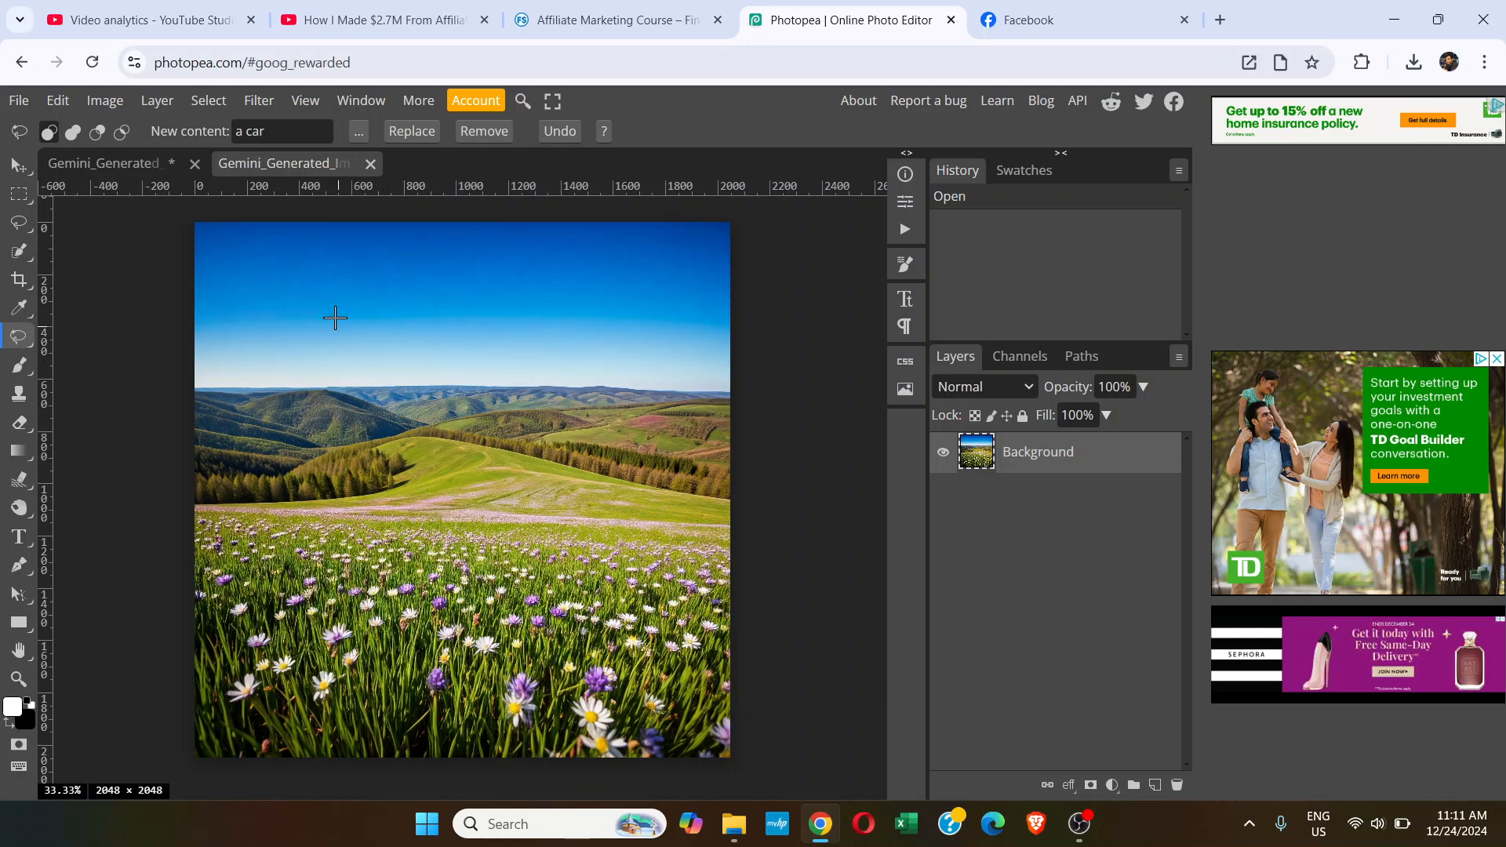
pyautogui.moveTo(384, 346)
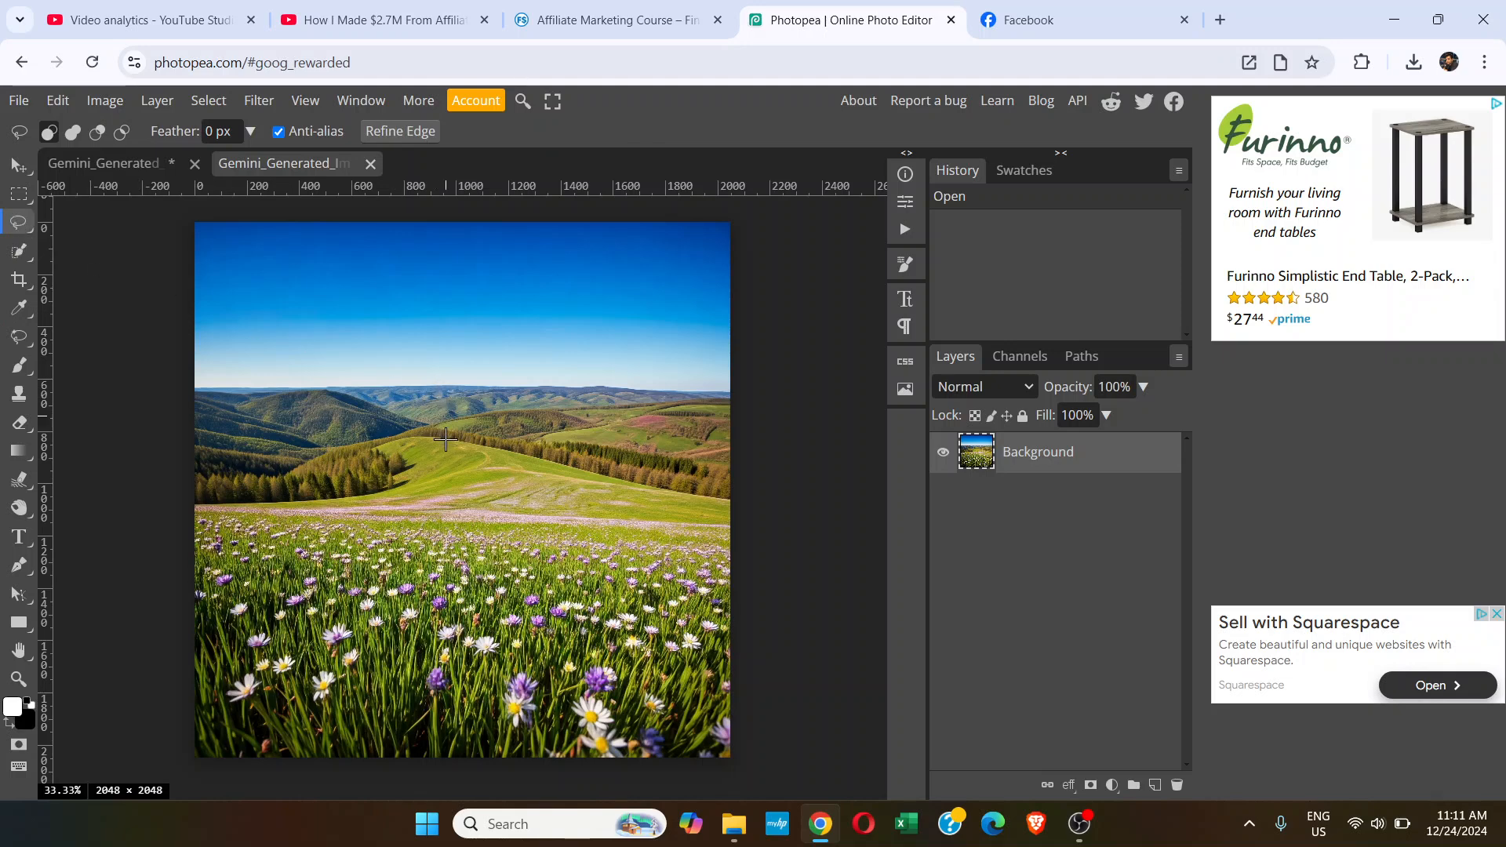
pyautogui.moveTo(408, 458)
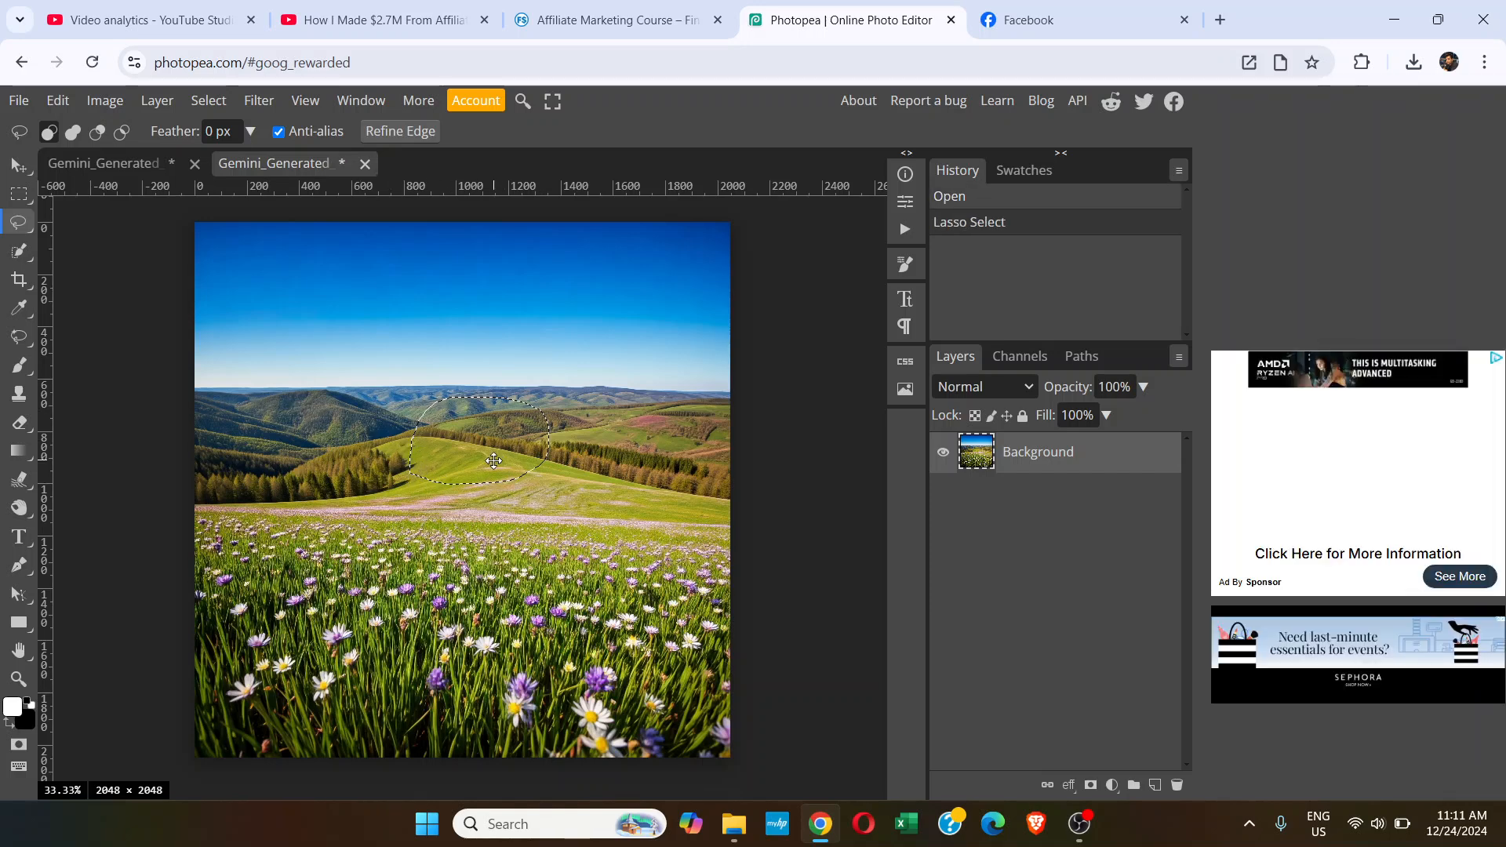
# Step: Clear the rough selection and outline a rounded lasso area over the central hills
pyautogui.press('Ctrl+D')
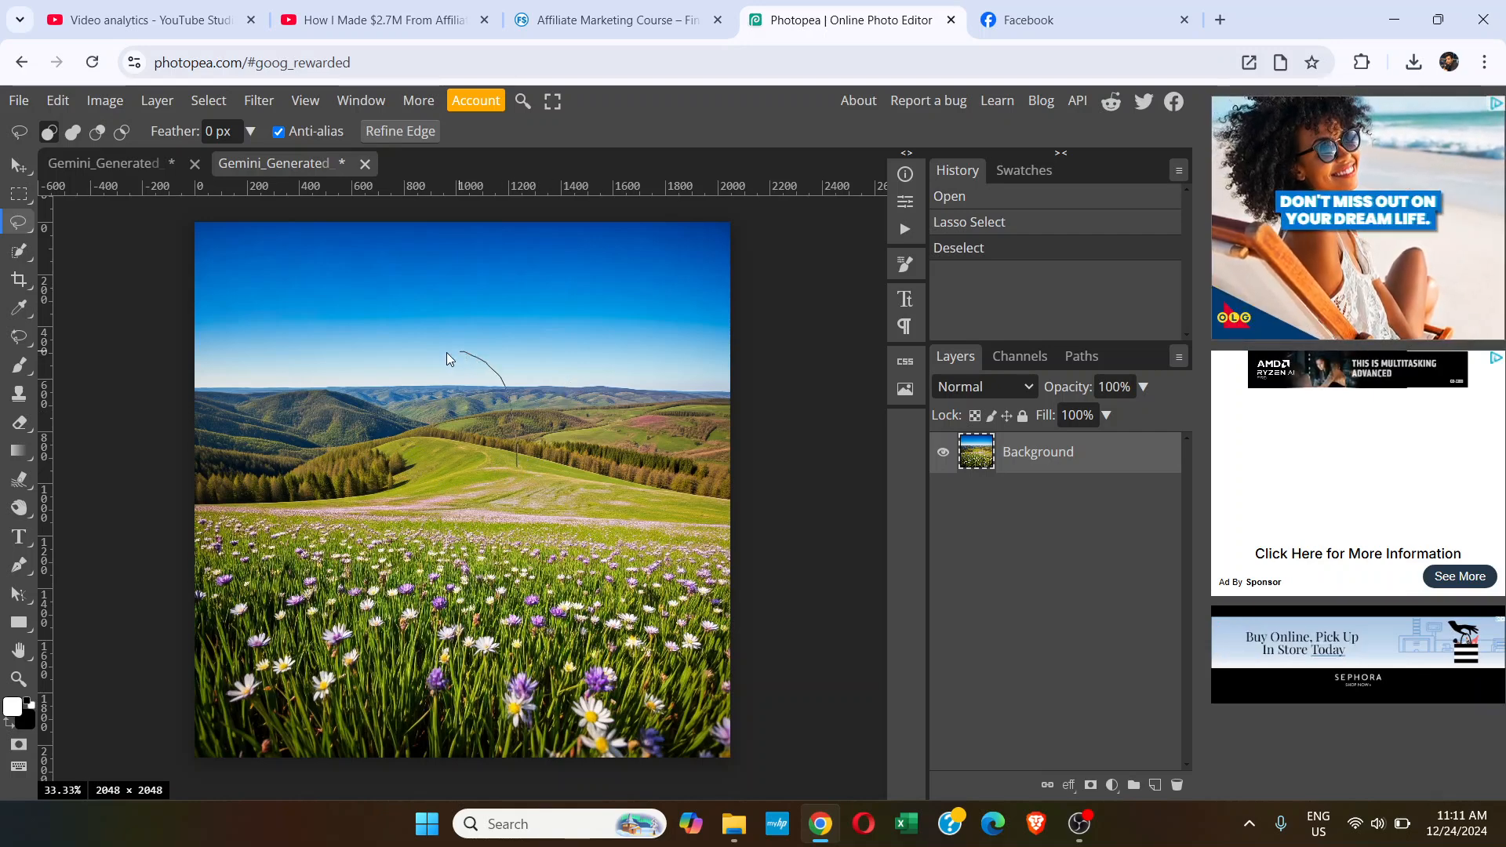
pyautogui.moveTo(446, 360); pyautogui.dragTo(509, 490)
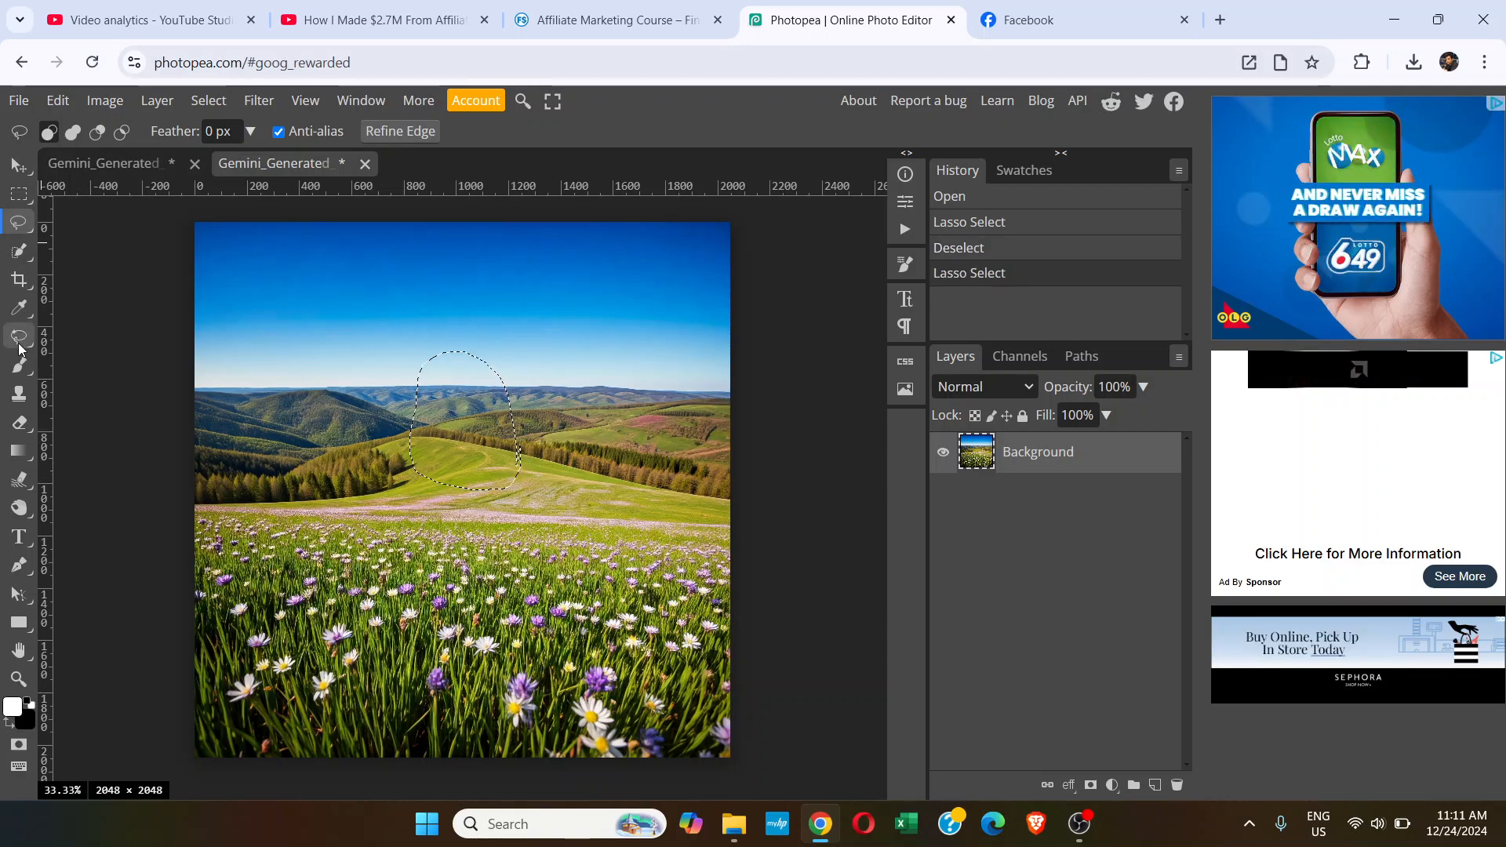
# Step: Choose Magic Replace from the healing tools and enter 'a light-house' as the new content
pyautogui.click(20, 338)
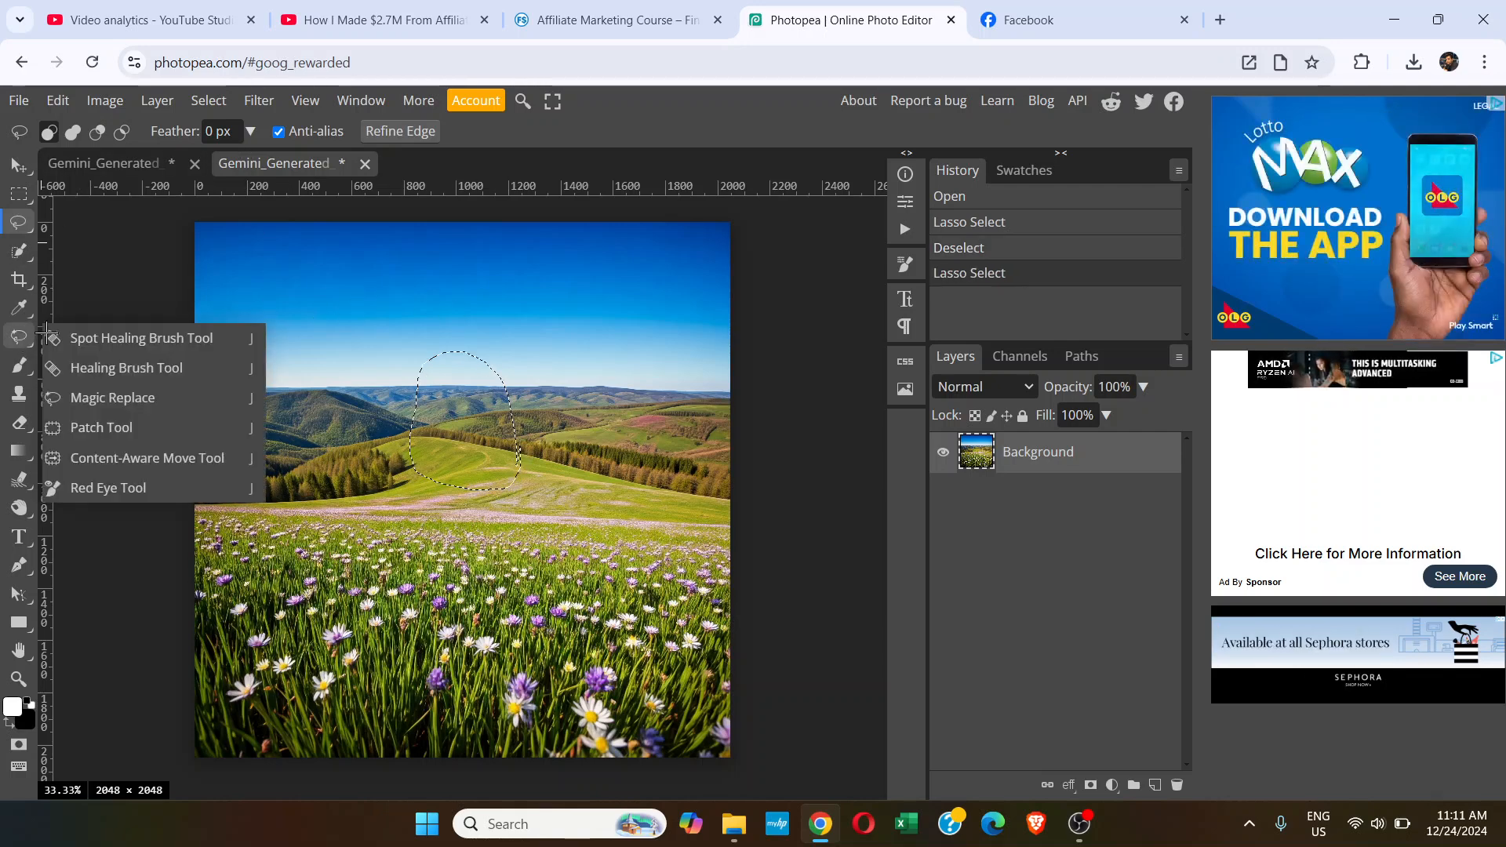
pyautogui.moveTo(98, 400)
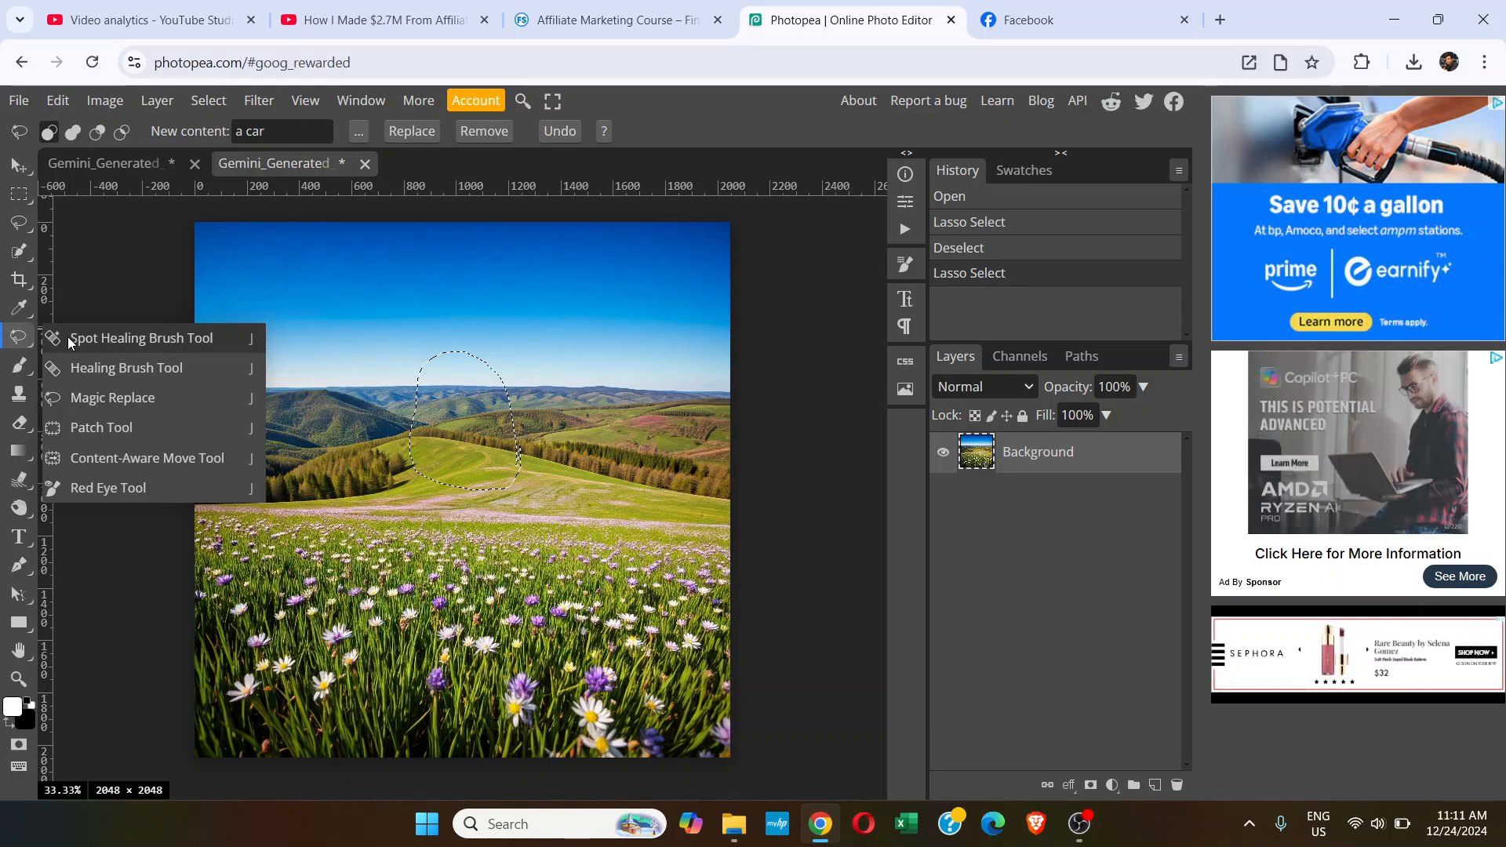
pyautogui.click(141, 339)
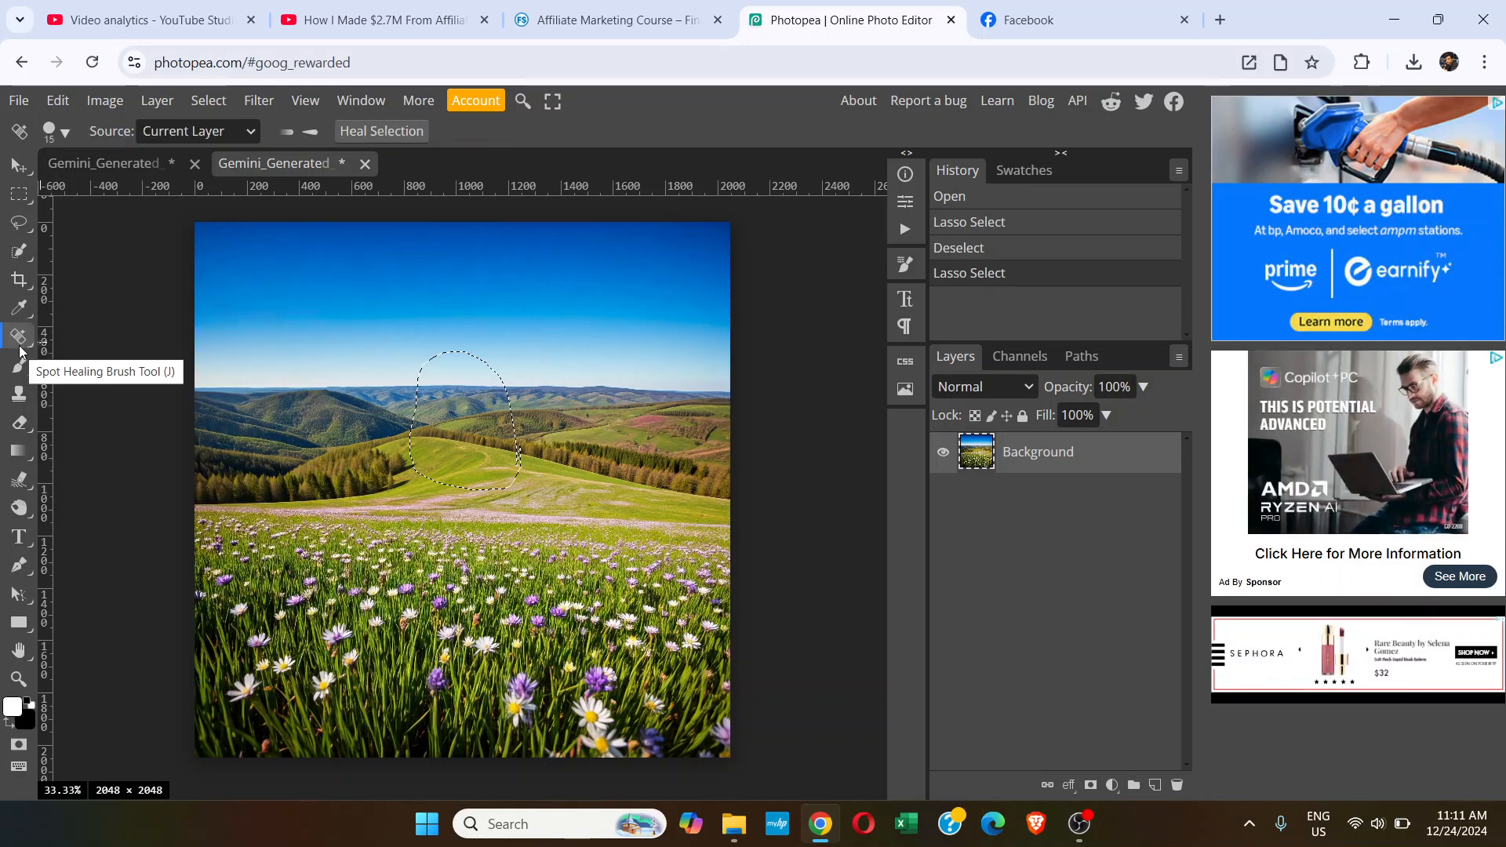
pyautogui.click(20, 337)
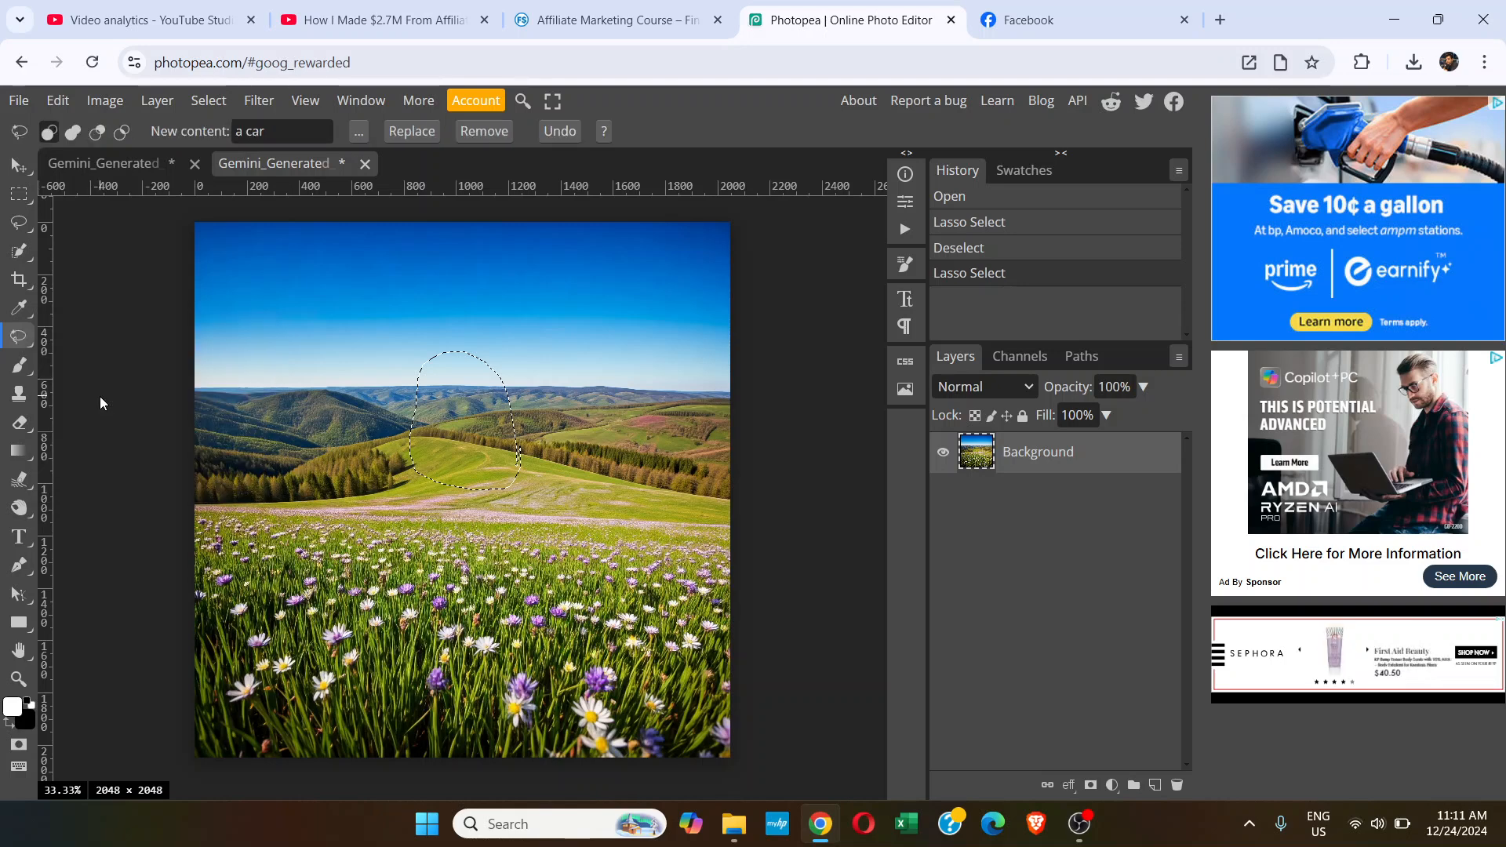
pyautogui.click(283, 131)
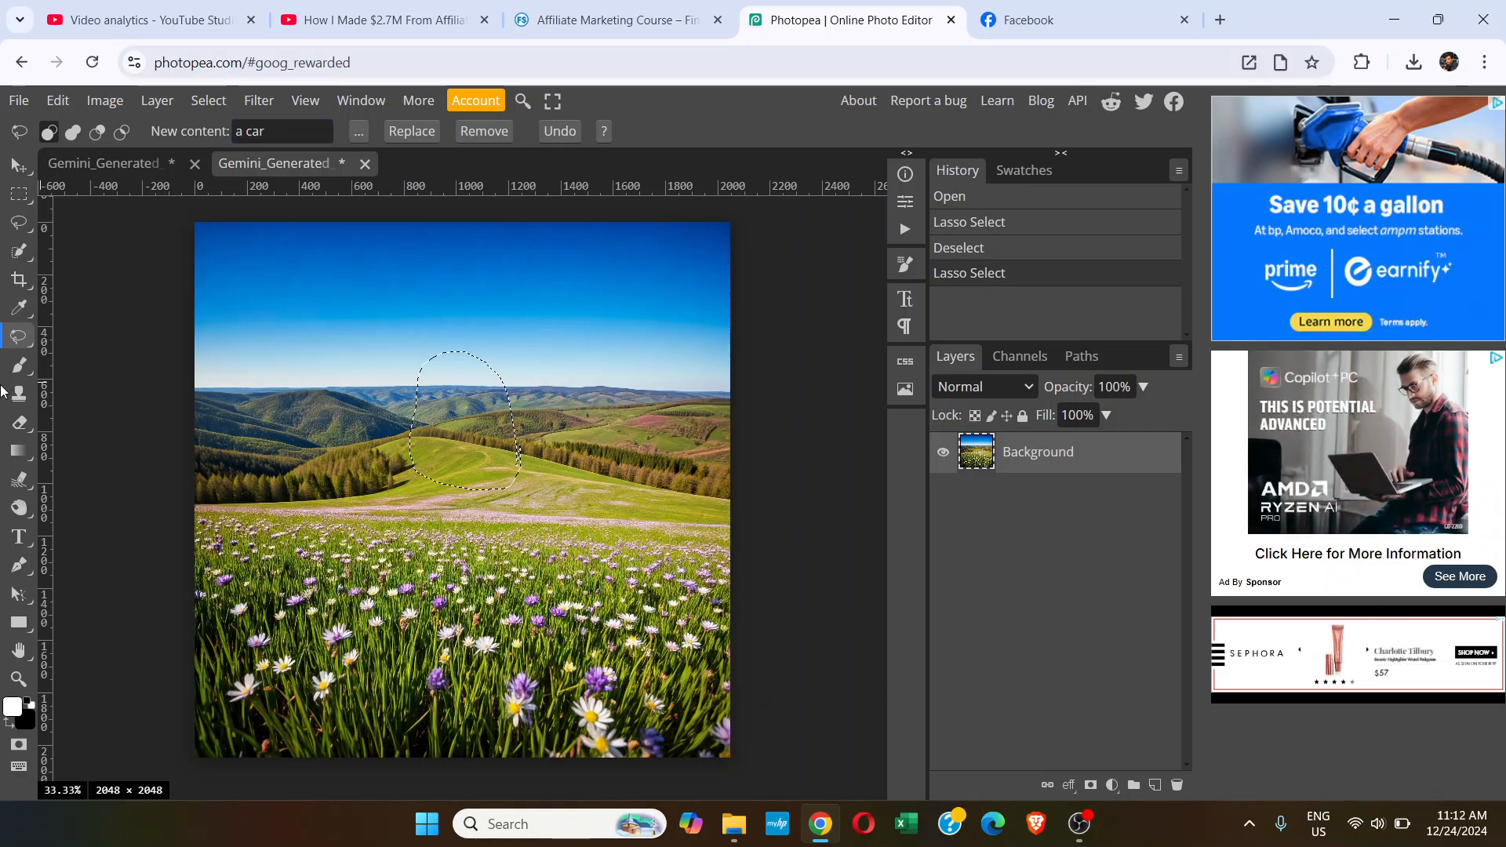
pyautogui.click(282, 131)
pyautogui.write('a light house')
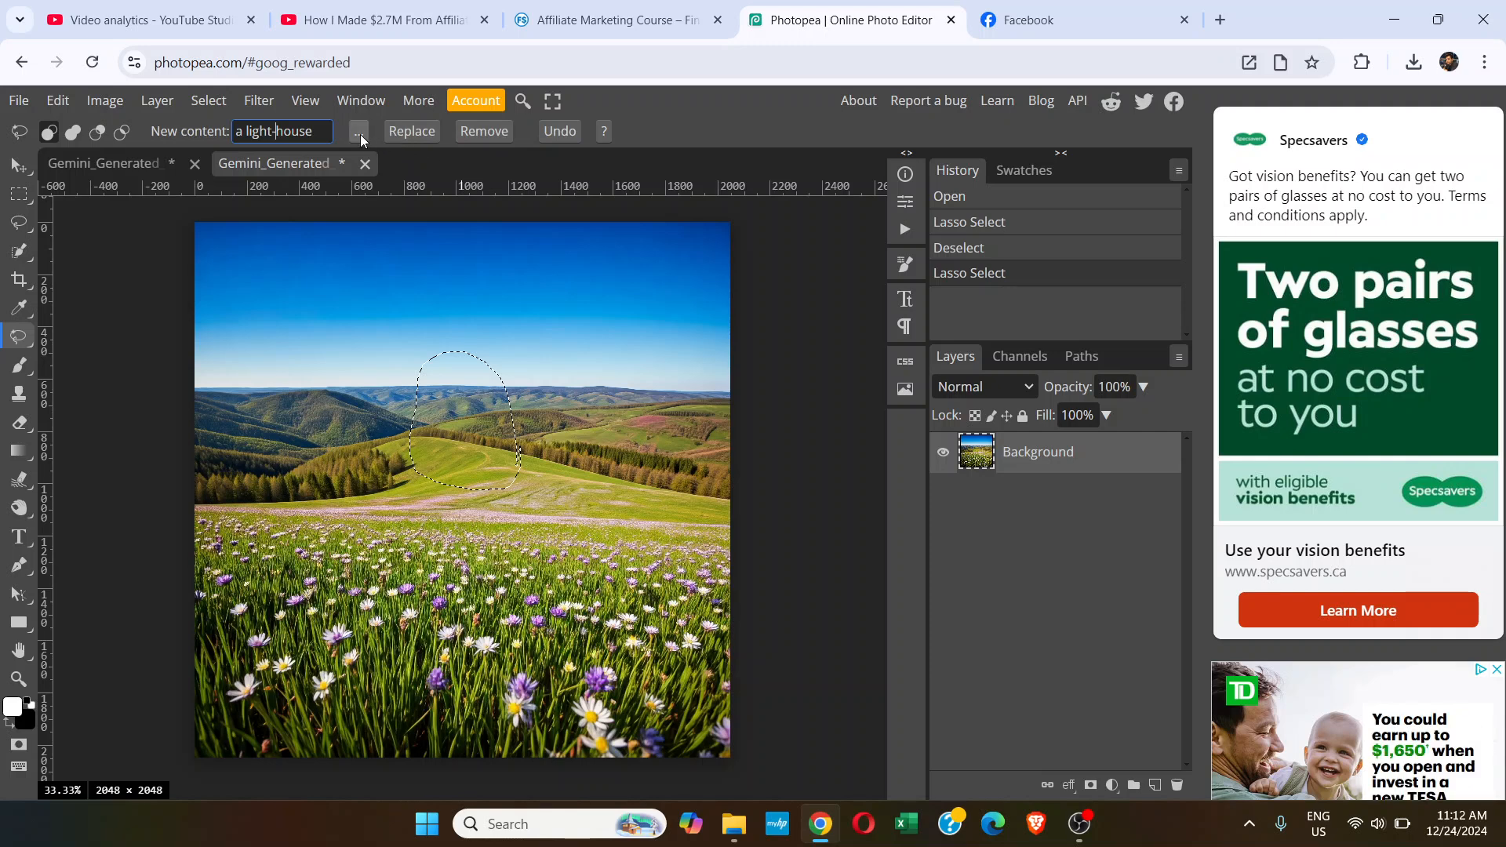
# Step: In advanced settings keep the Stable Diffusion 2.0 model, then request the light-house replacement
pyautogui.click(359, 131)
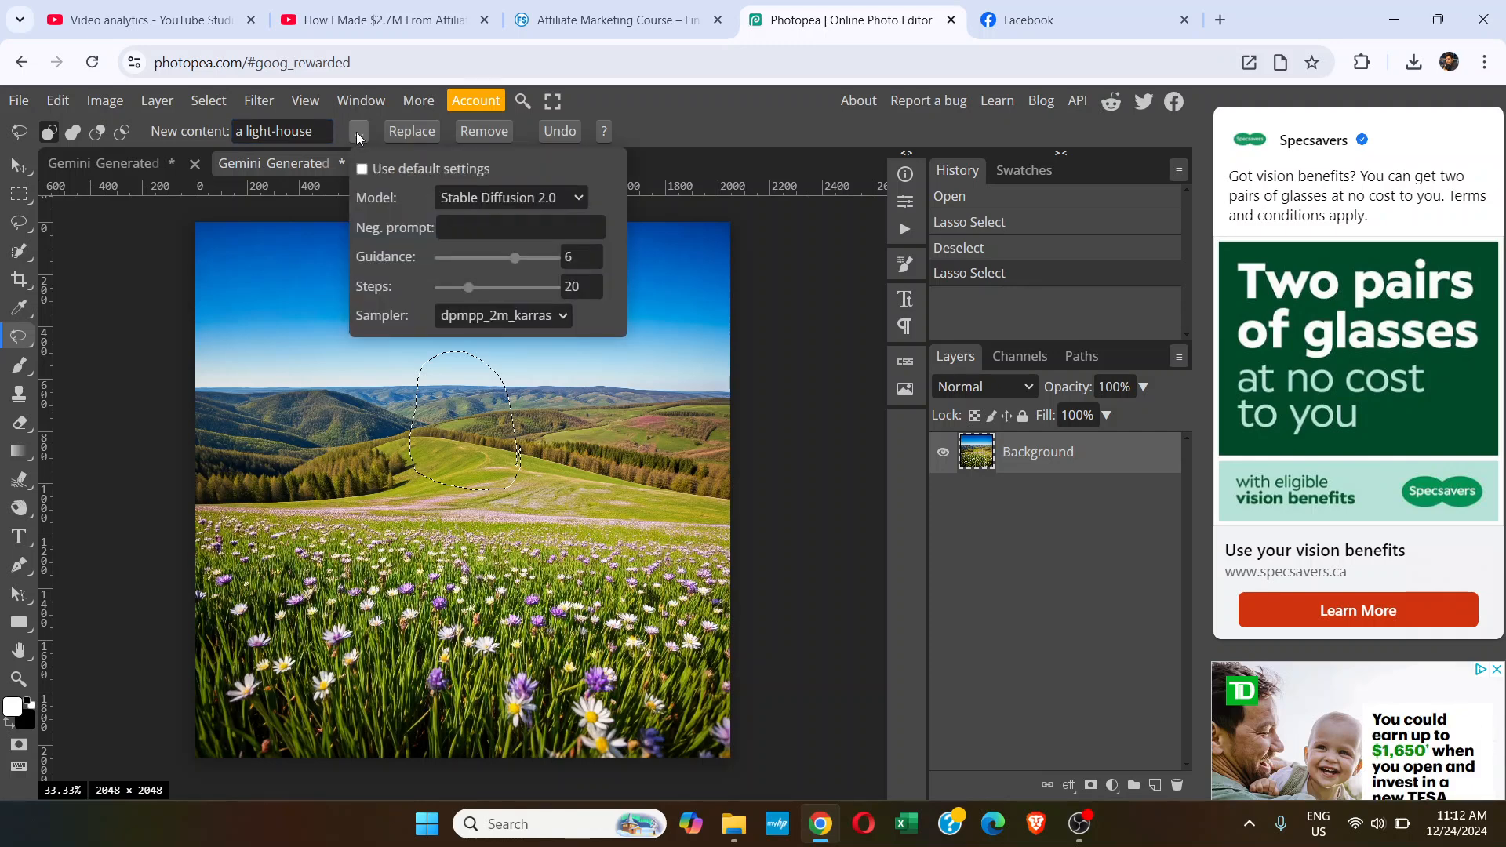
pyautogui.click(362, 168)
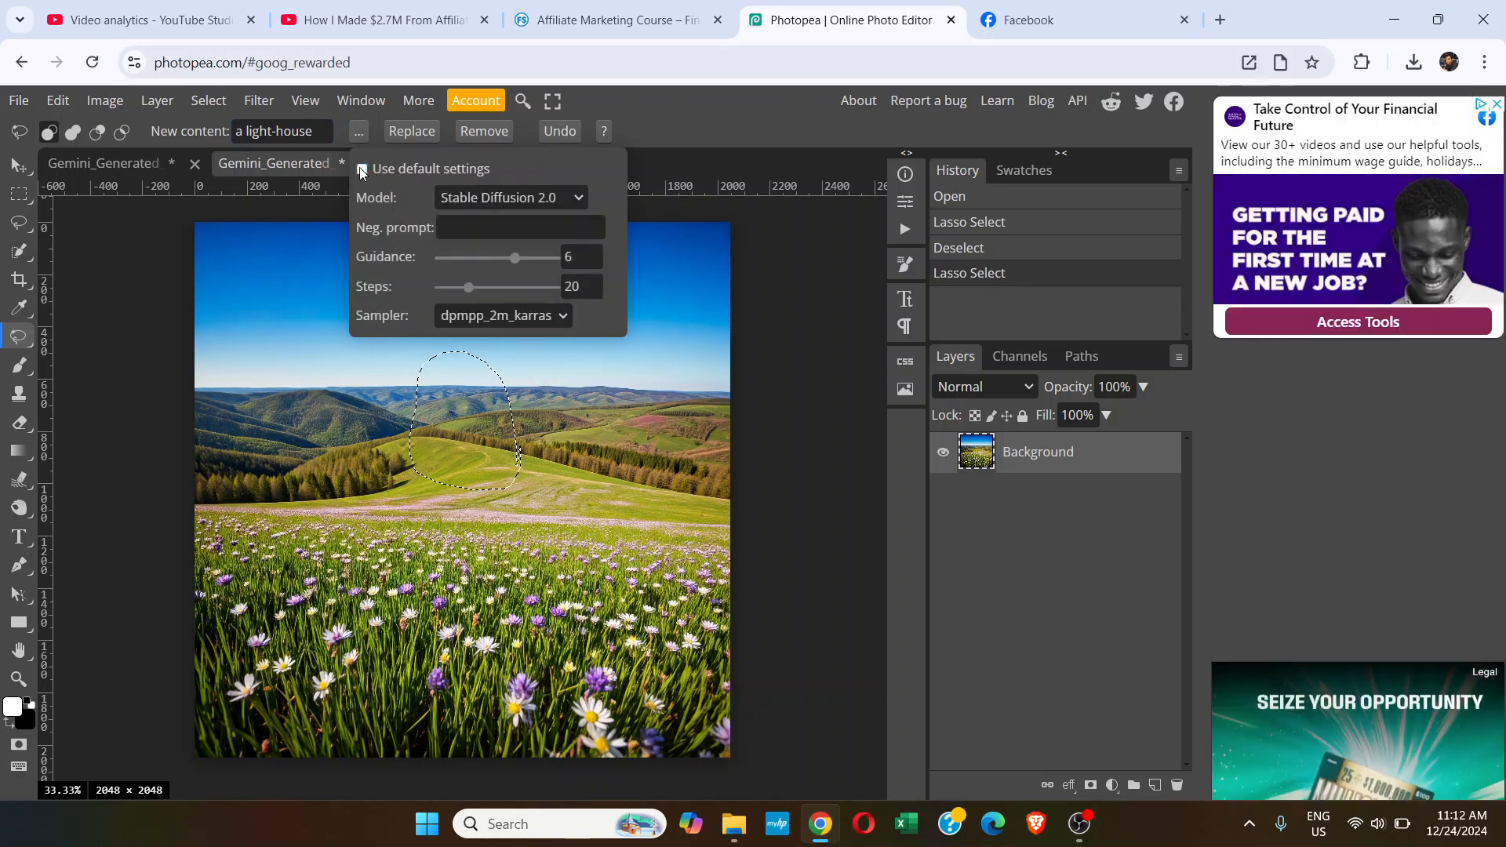
pyautogui.click(361, 169)
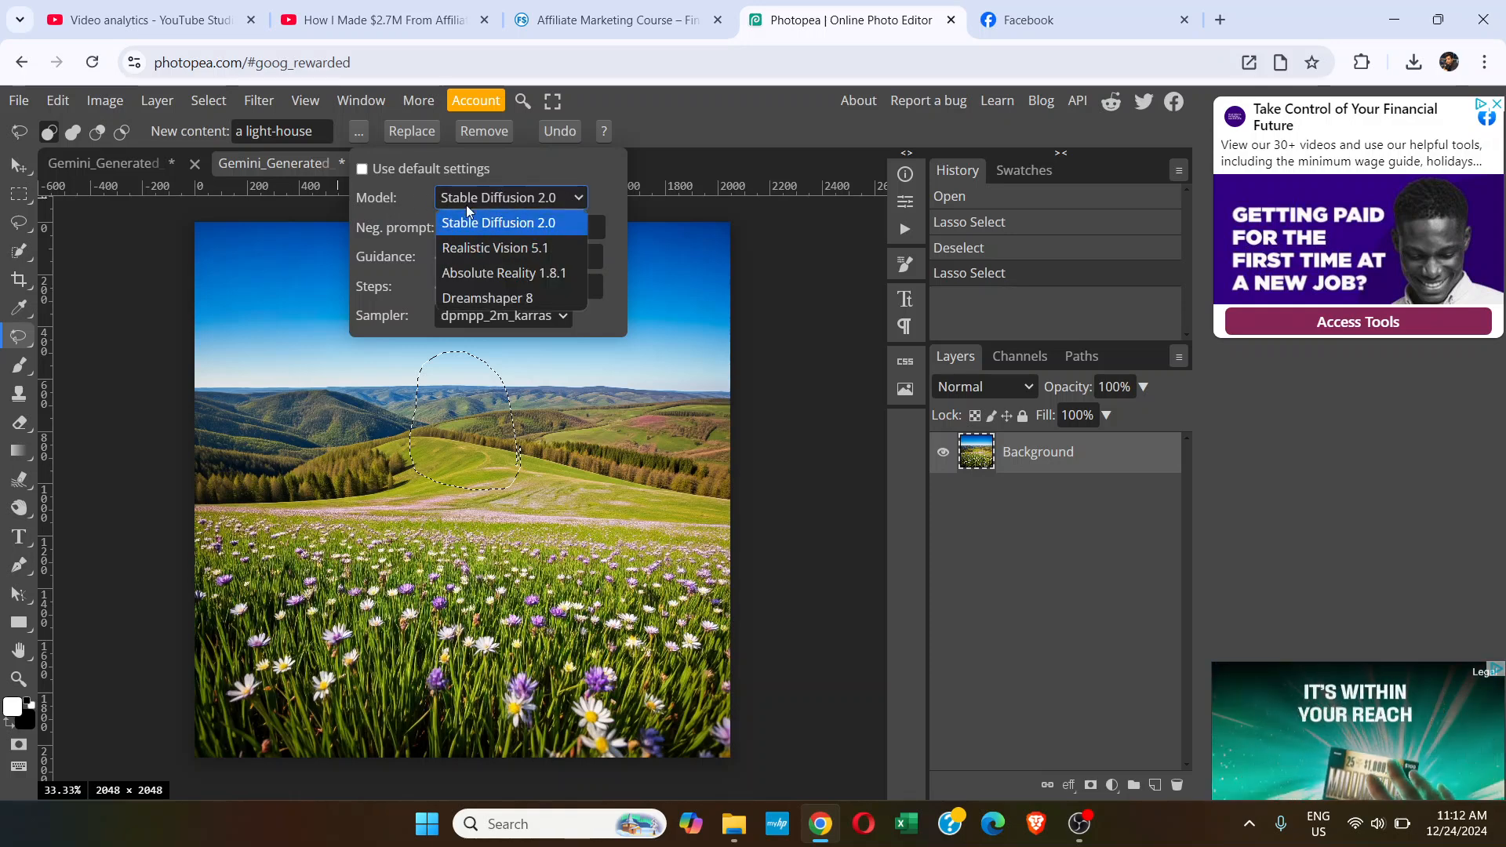
pyautogui.click(495, 248)
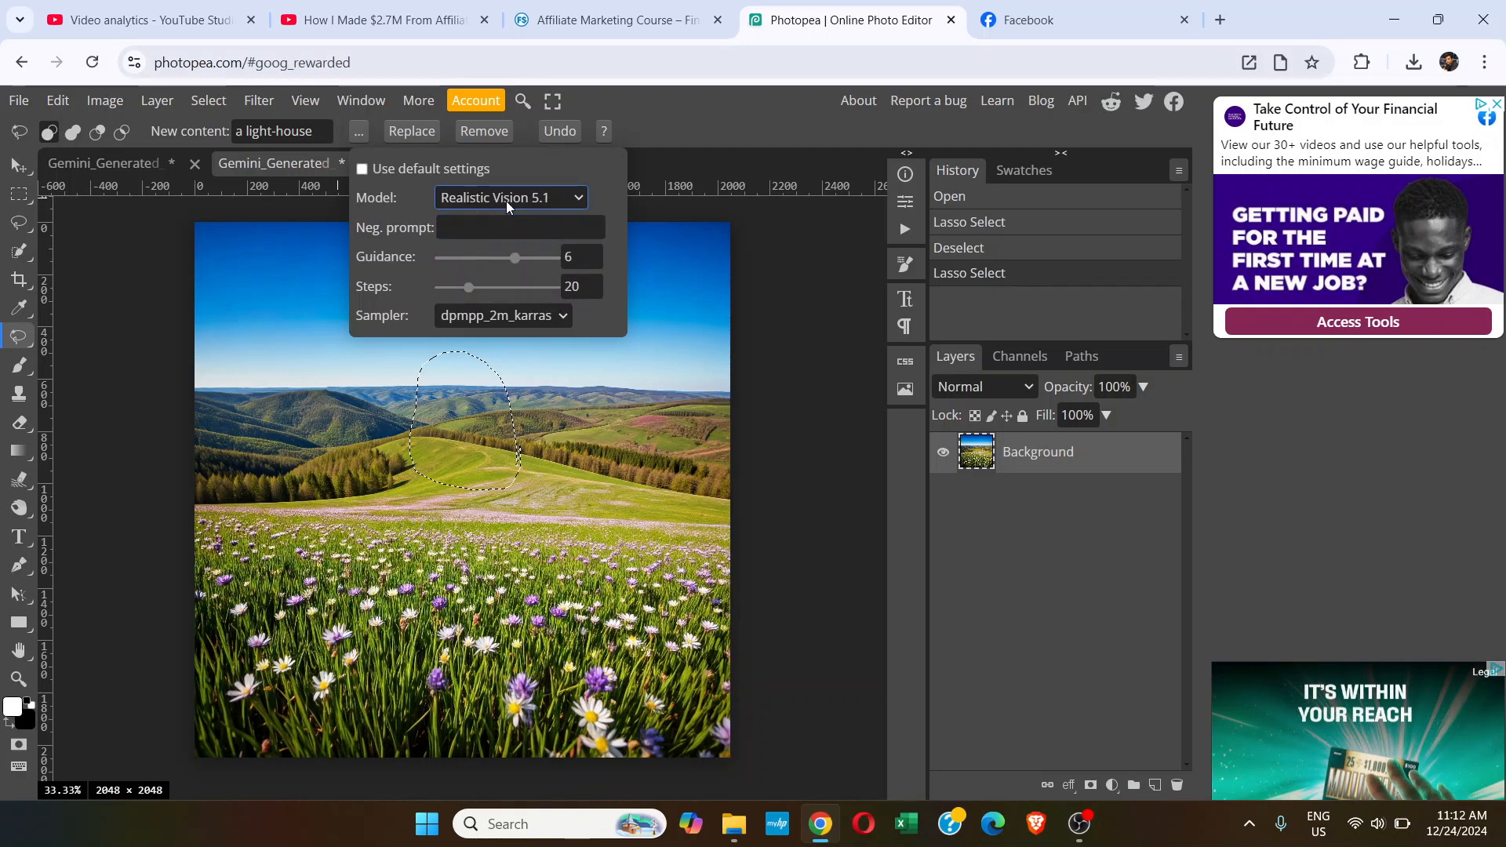
pyautogui.click(510, 197)
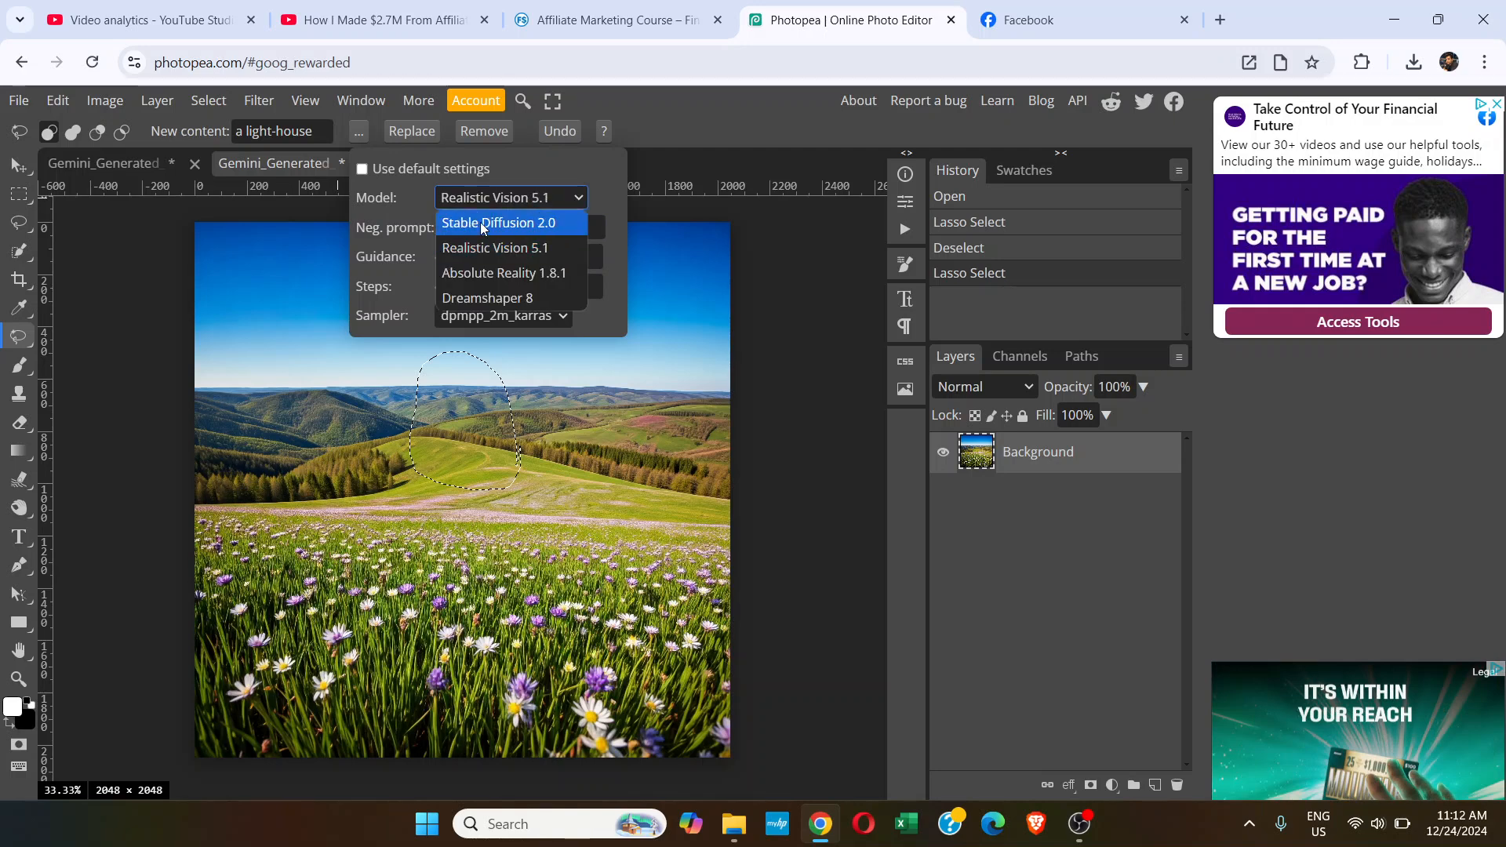
pyautogui.click(497, 223)
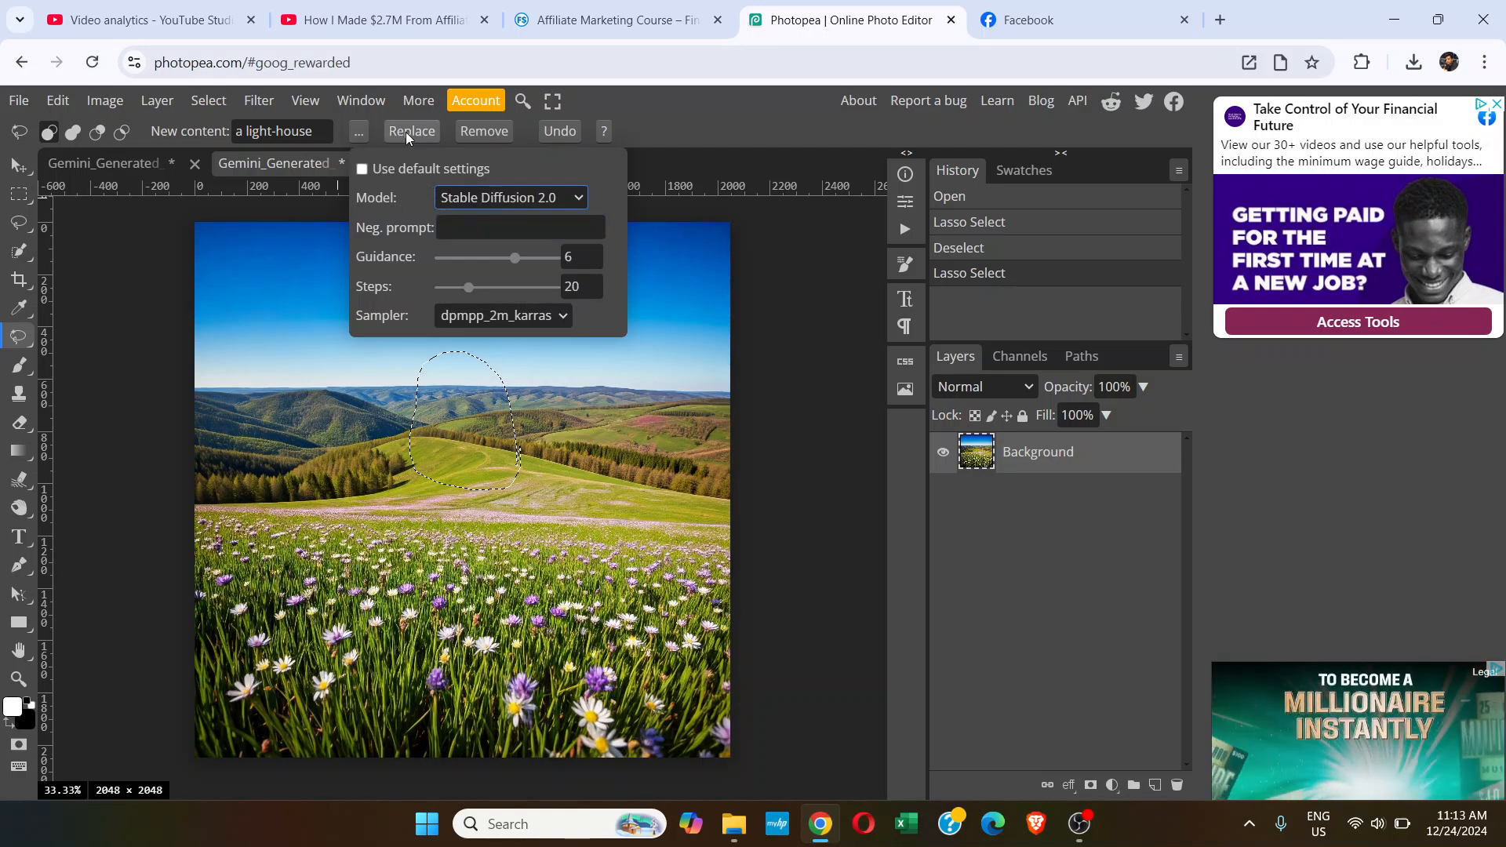
pyautogui.click(411, 131)
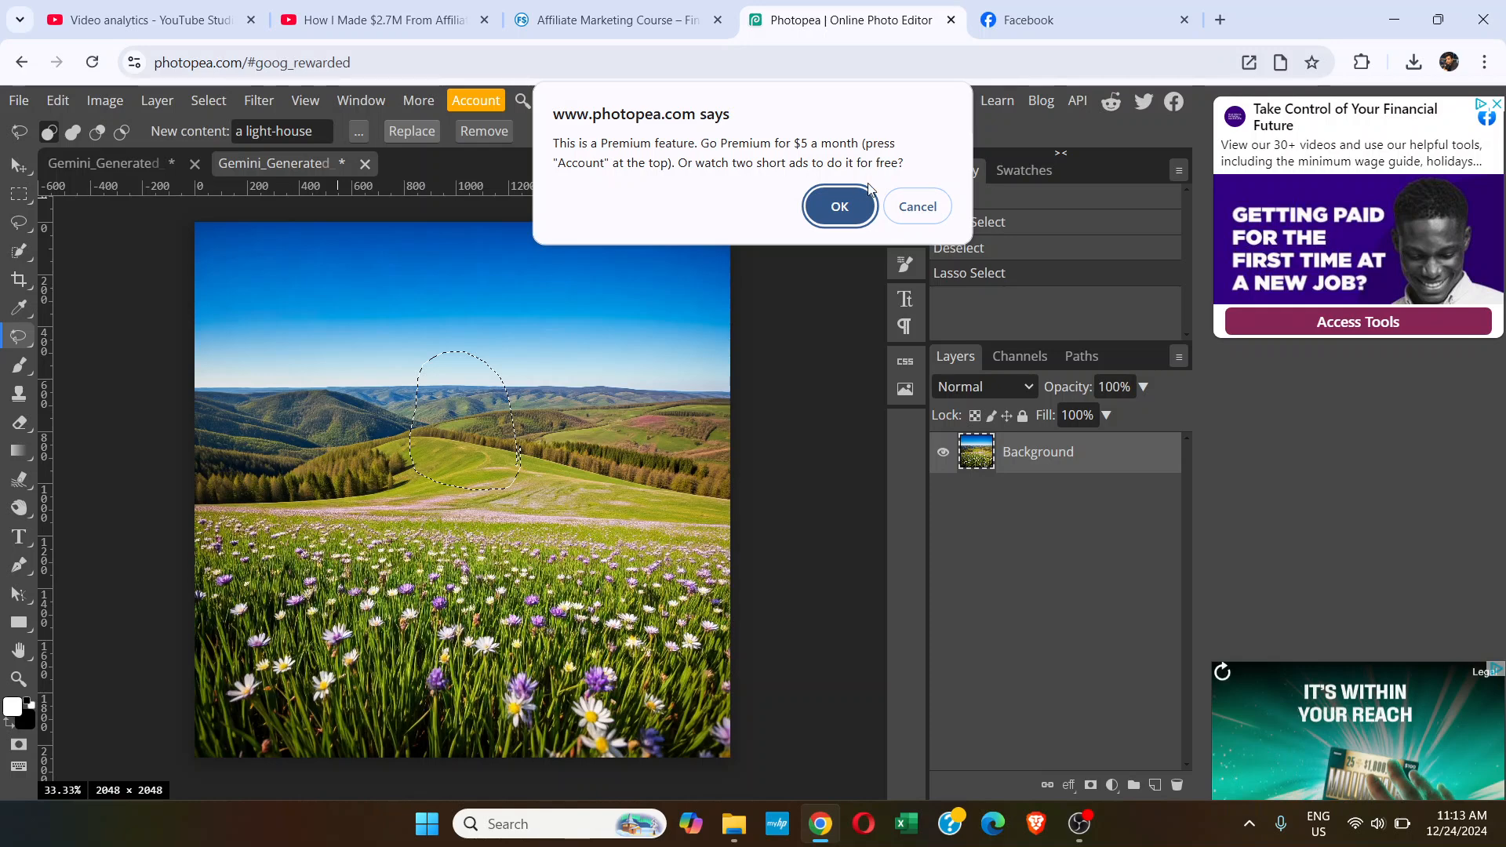
pyautogui.moveTo(740, 222)
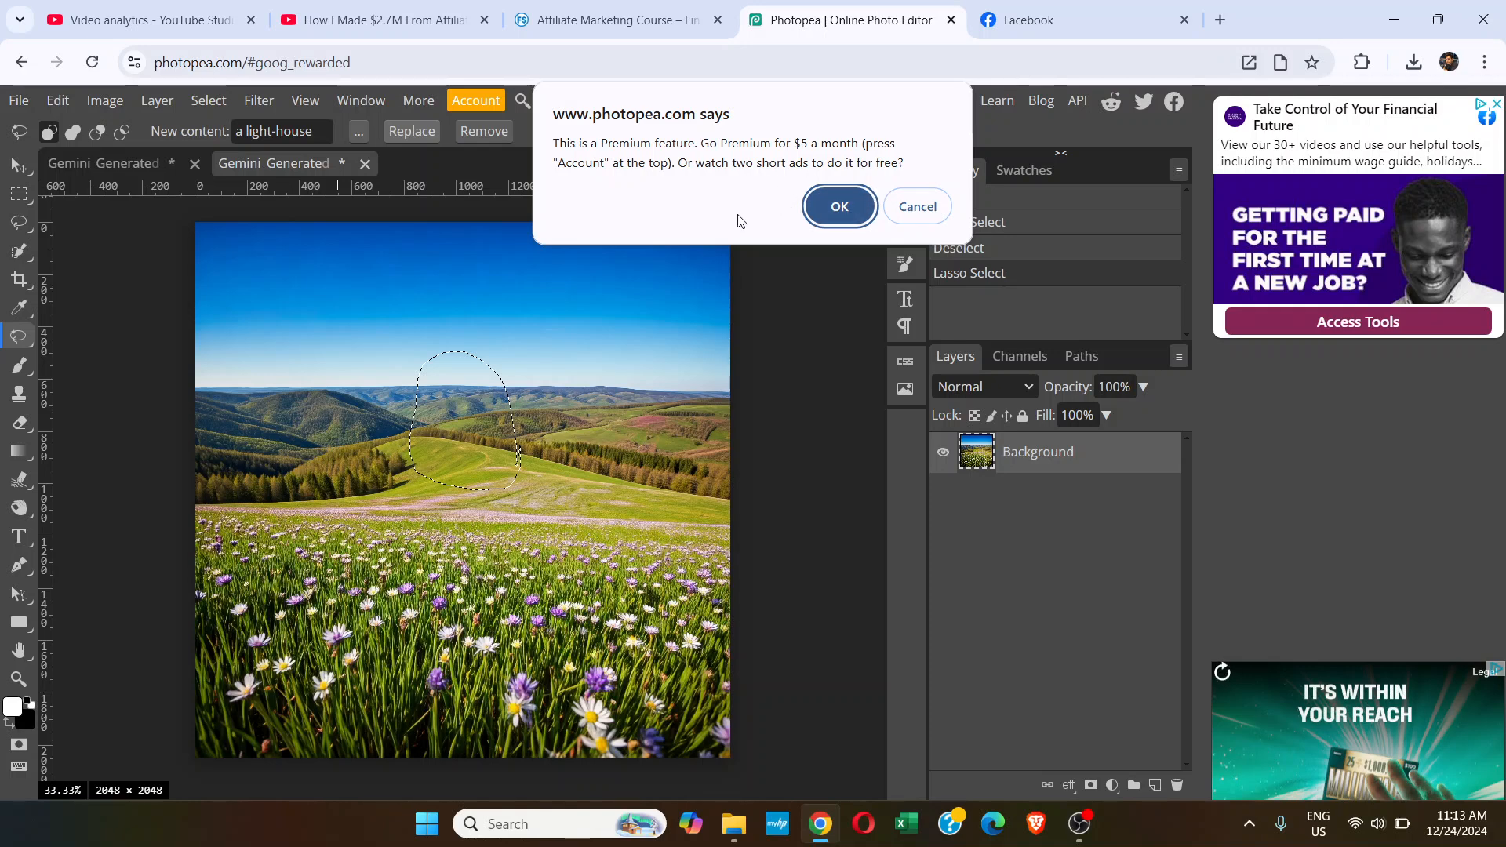
pyautogui.moveTo(735, 189)
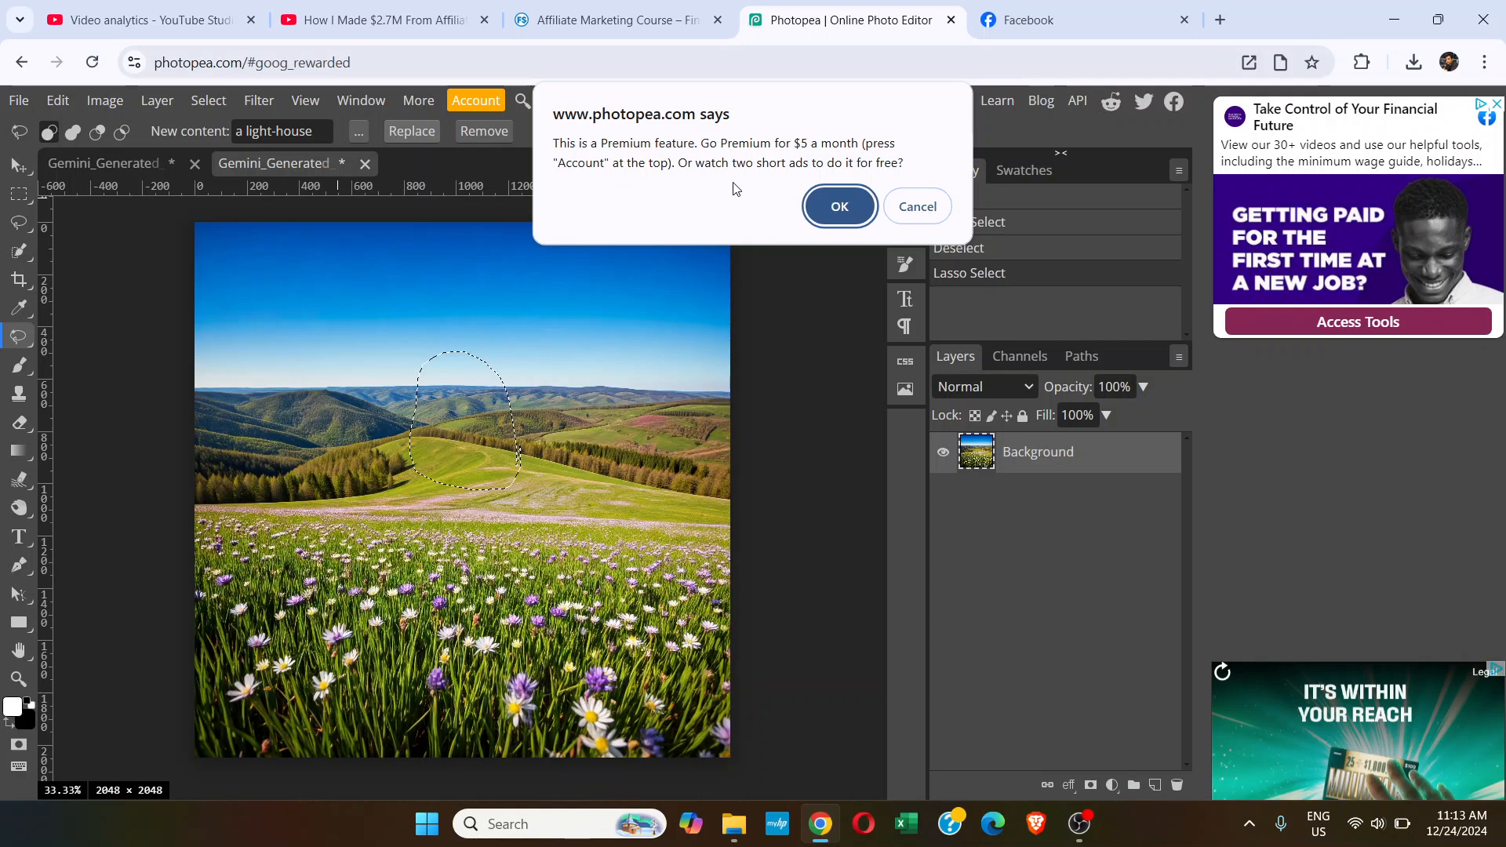
pyautogui.moveTo(799, 186)
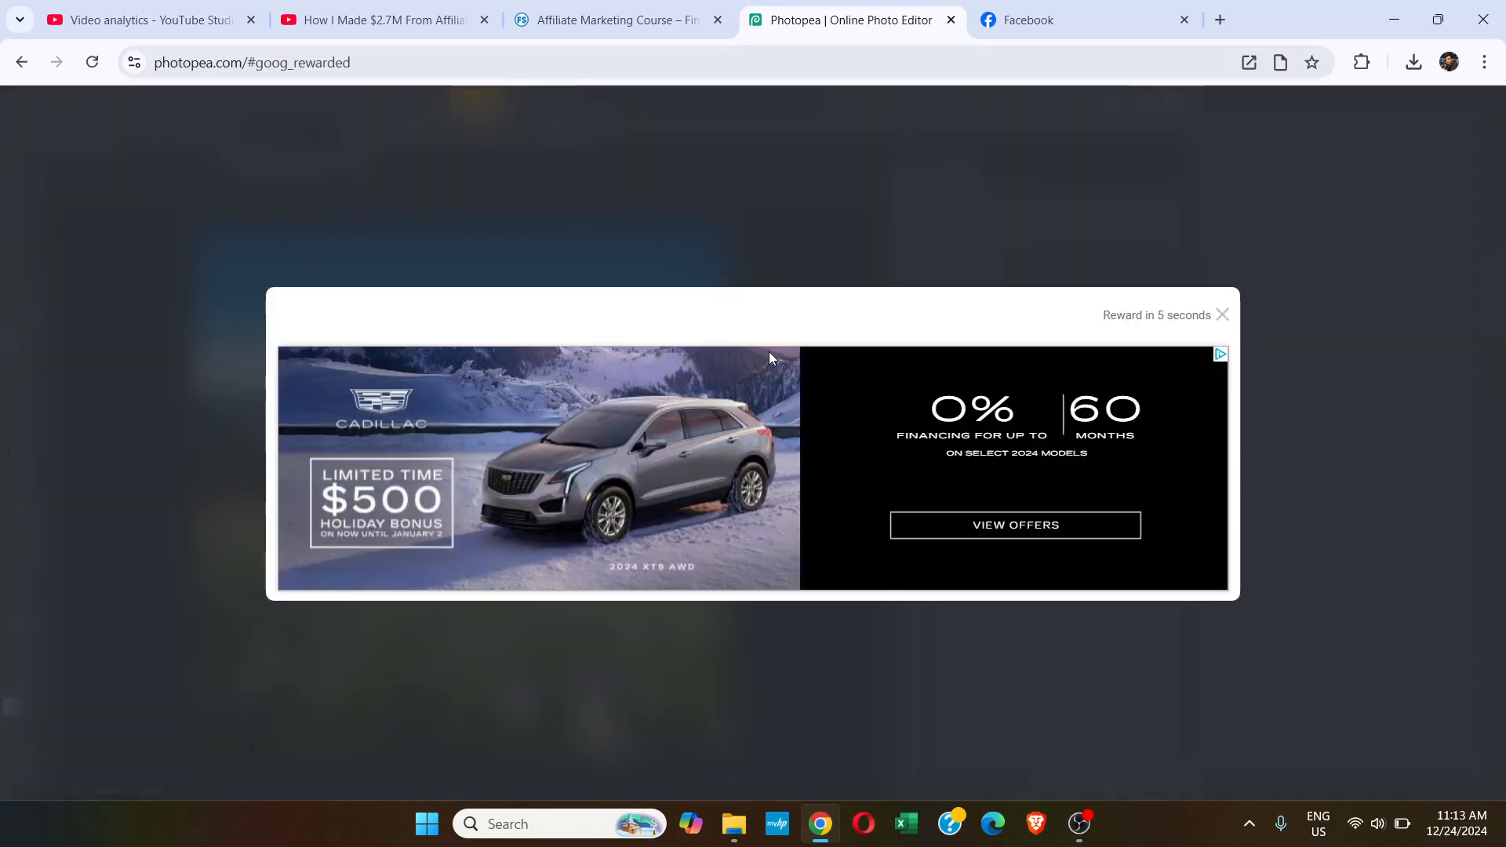
pyautogui.moveTo(1132, 335)
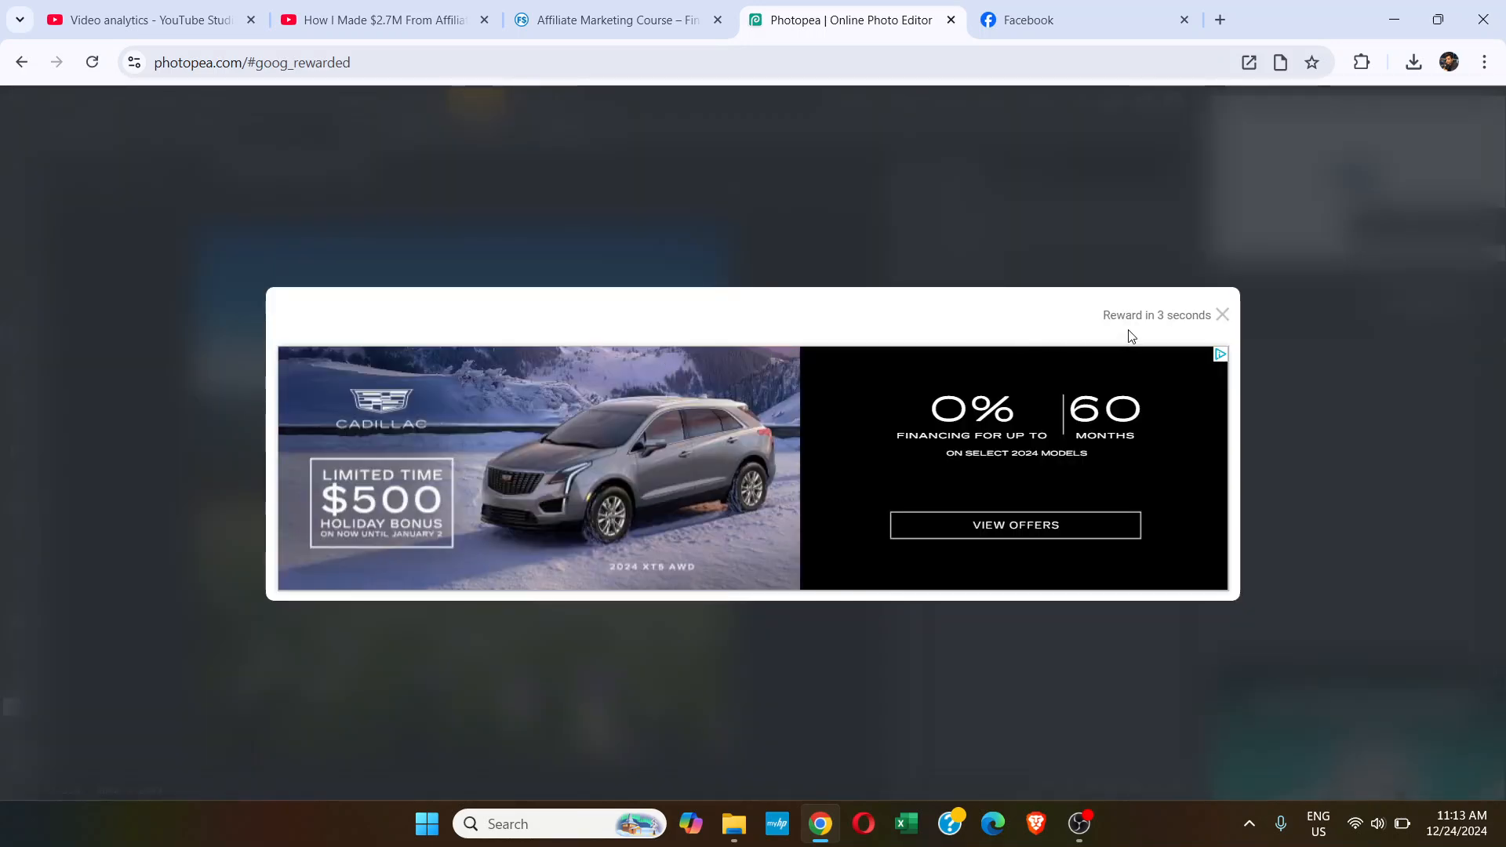
pyautogui.moveTo(1084, 248)
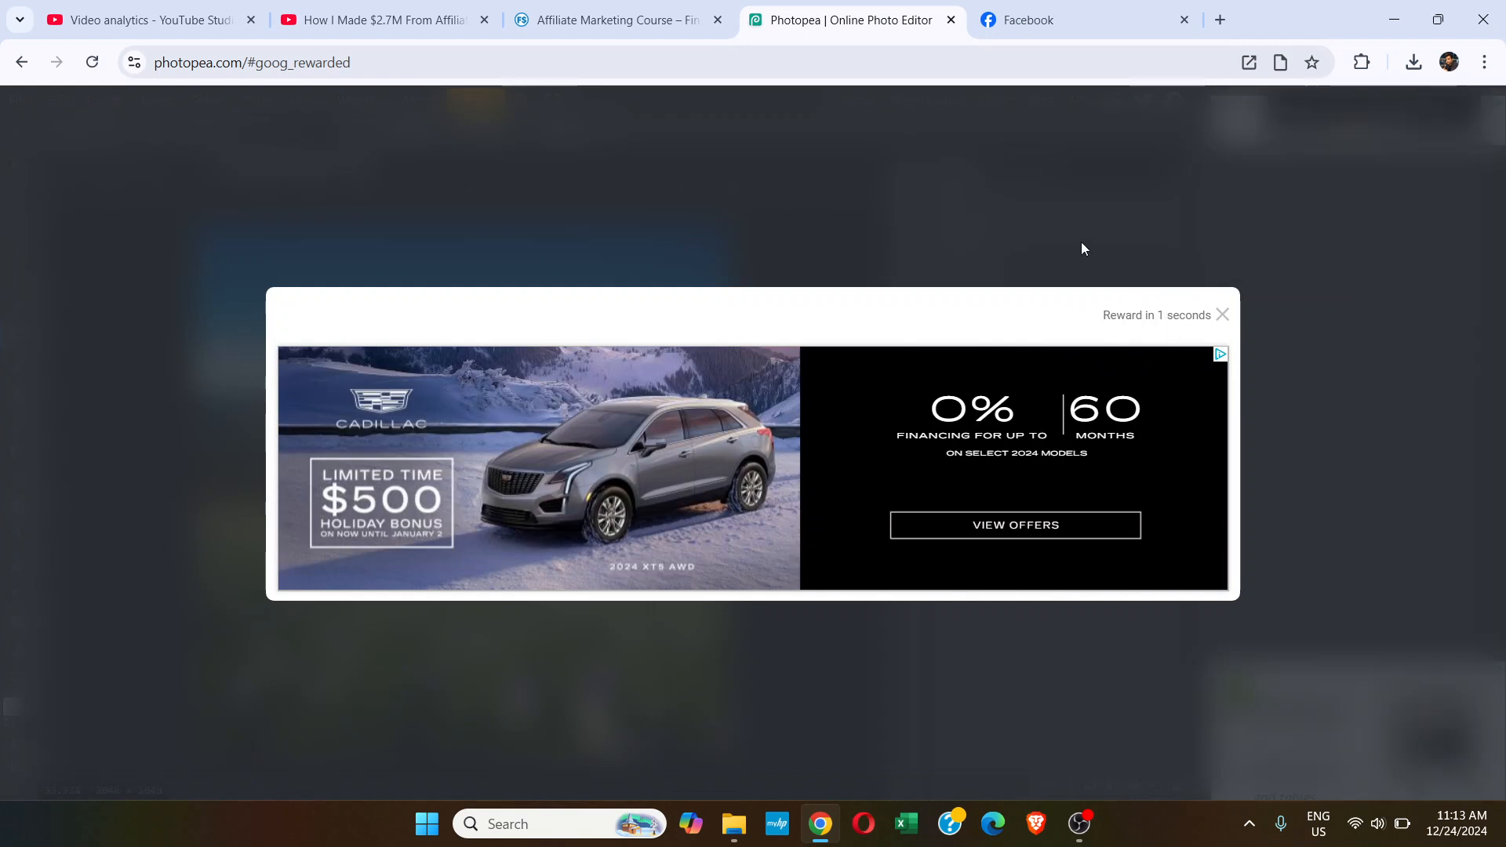
pyautogui.moveTo(1222, 314)
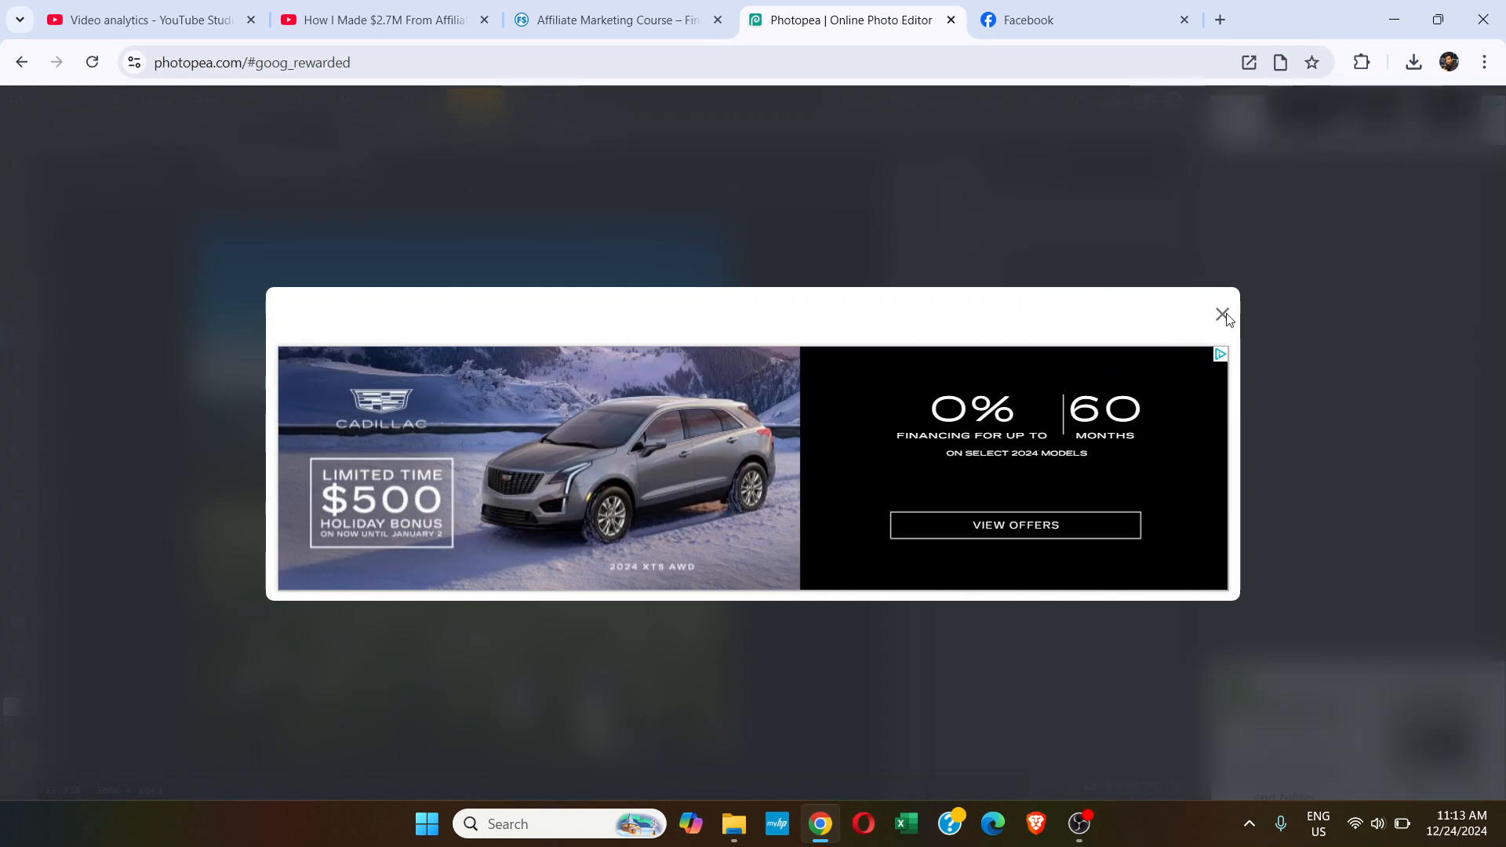
# Step: Dismiss the reward ad and the video ad so the light-house generation starts processing
pyautogui.click(1222, 314)
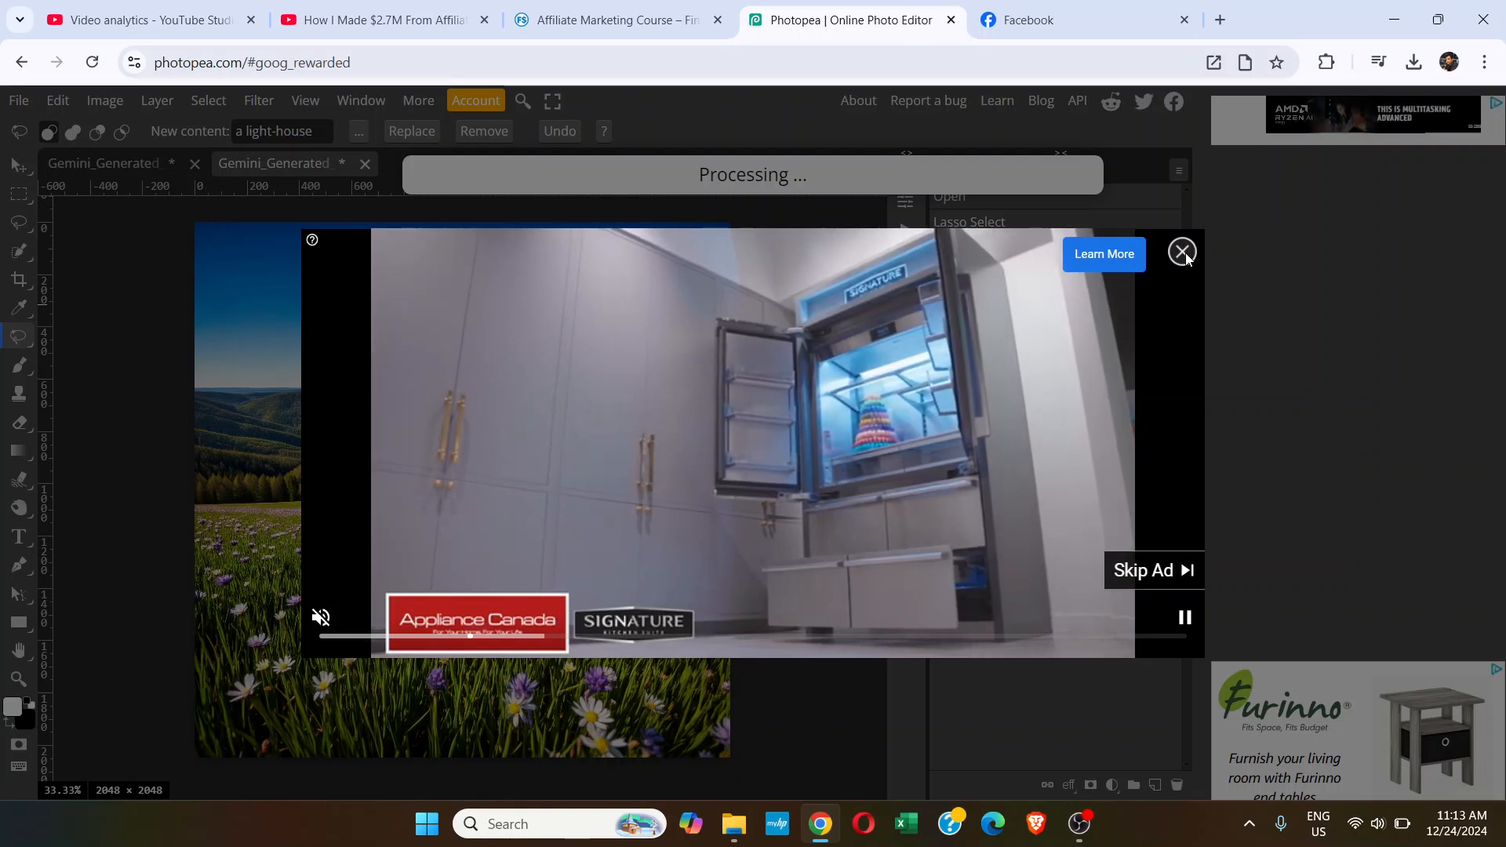
pyautogui.click(1183, 251)
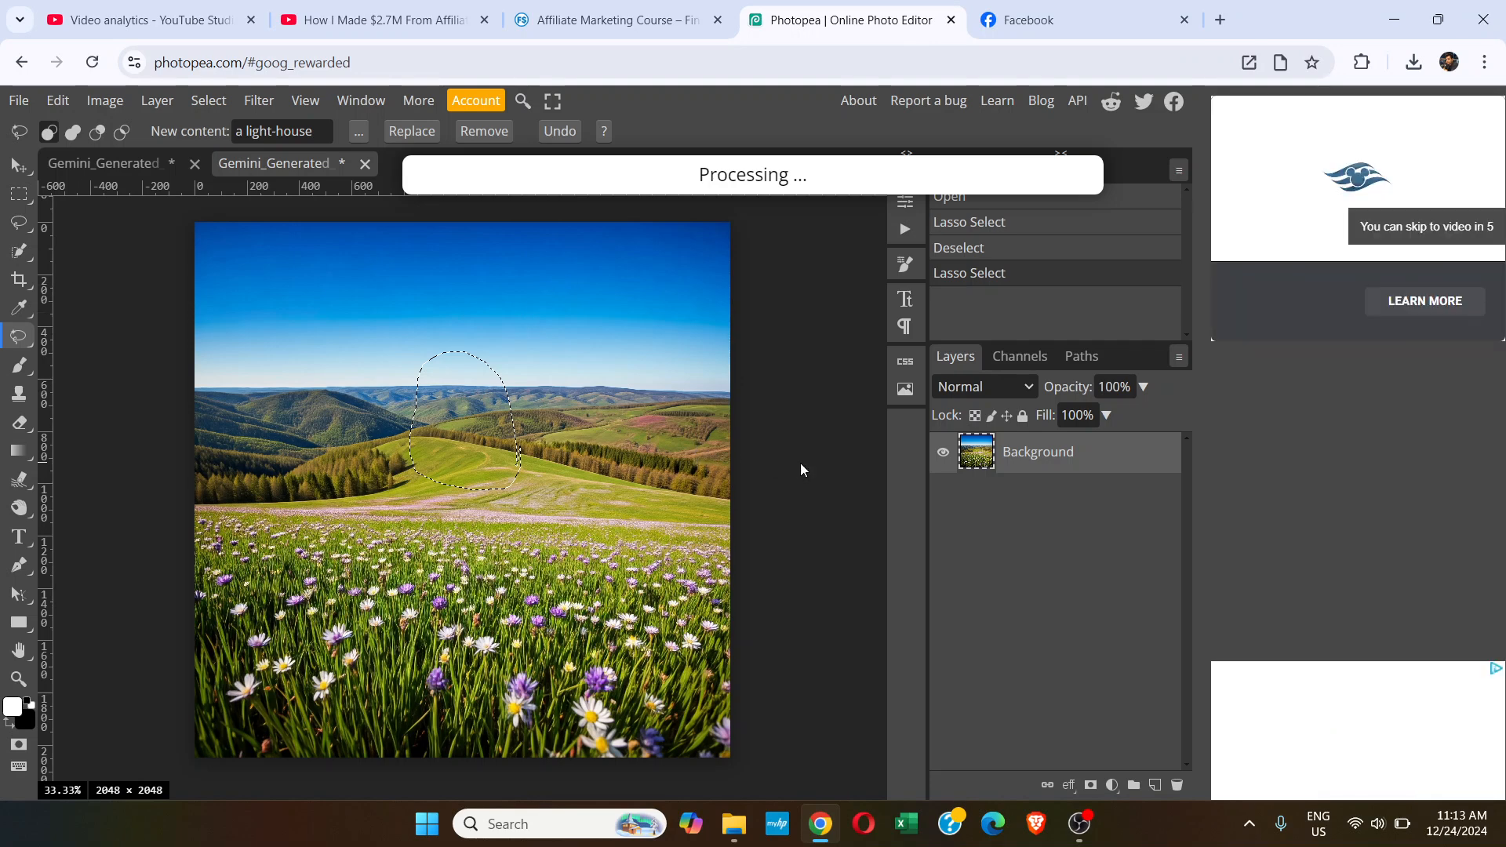
pyautogui.moveTo(404, 366)
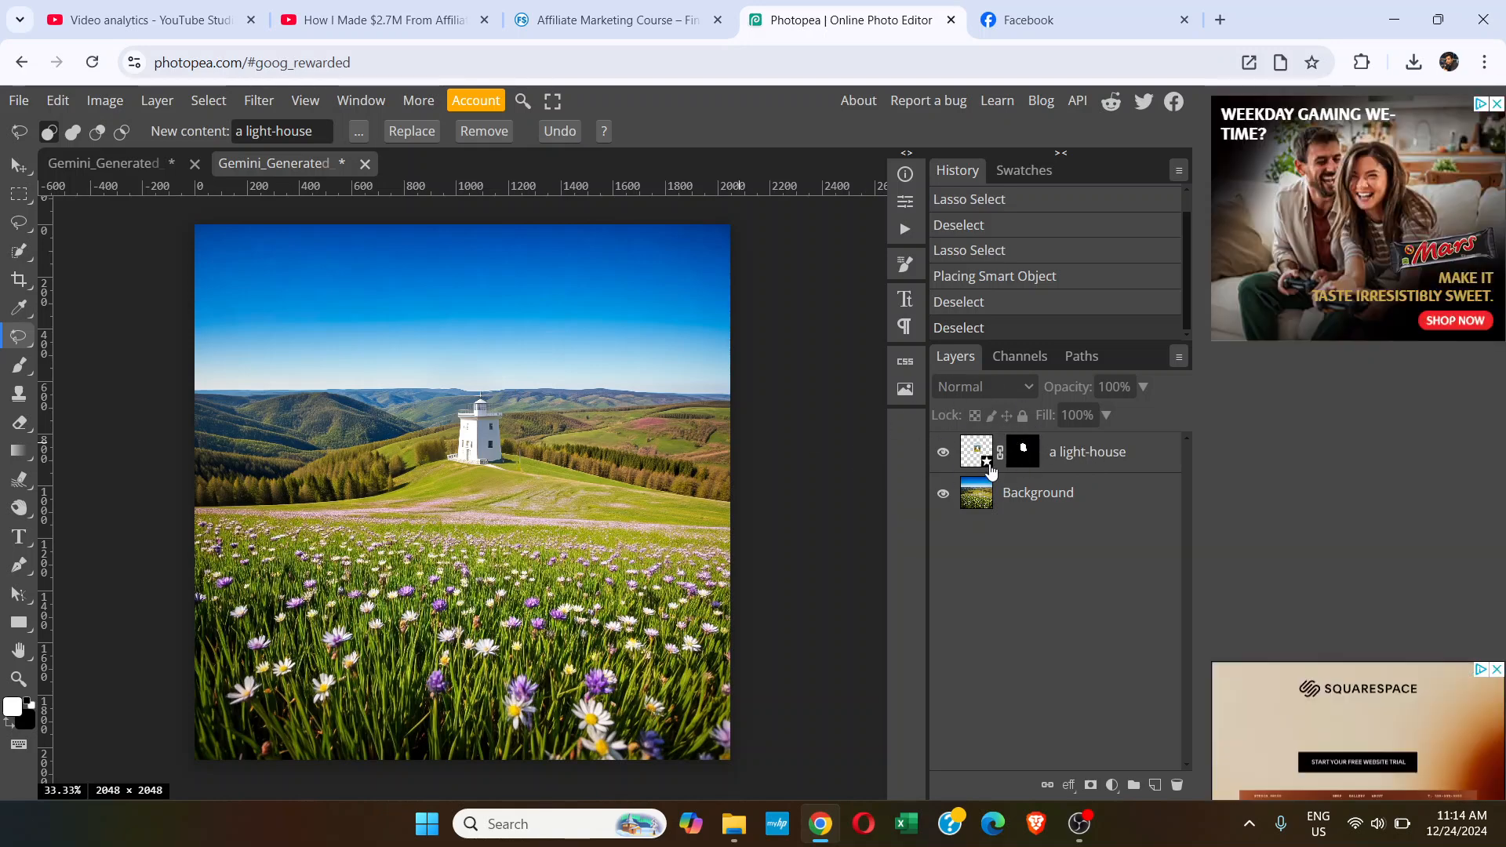
pyautogui.moveTo(709, 446)
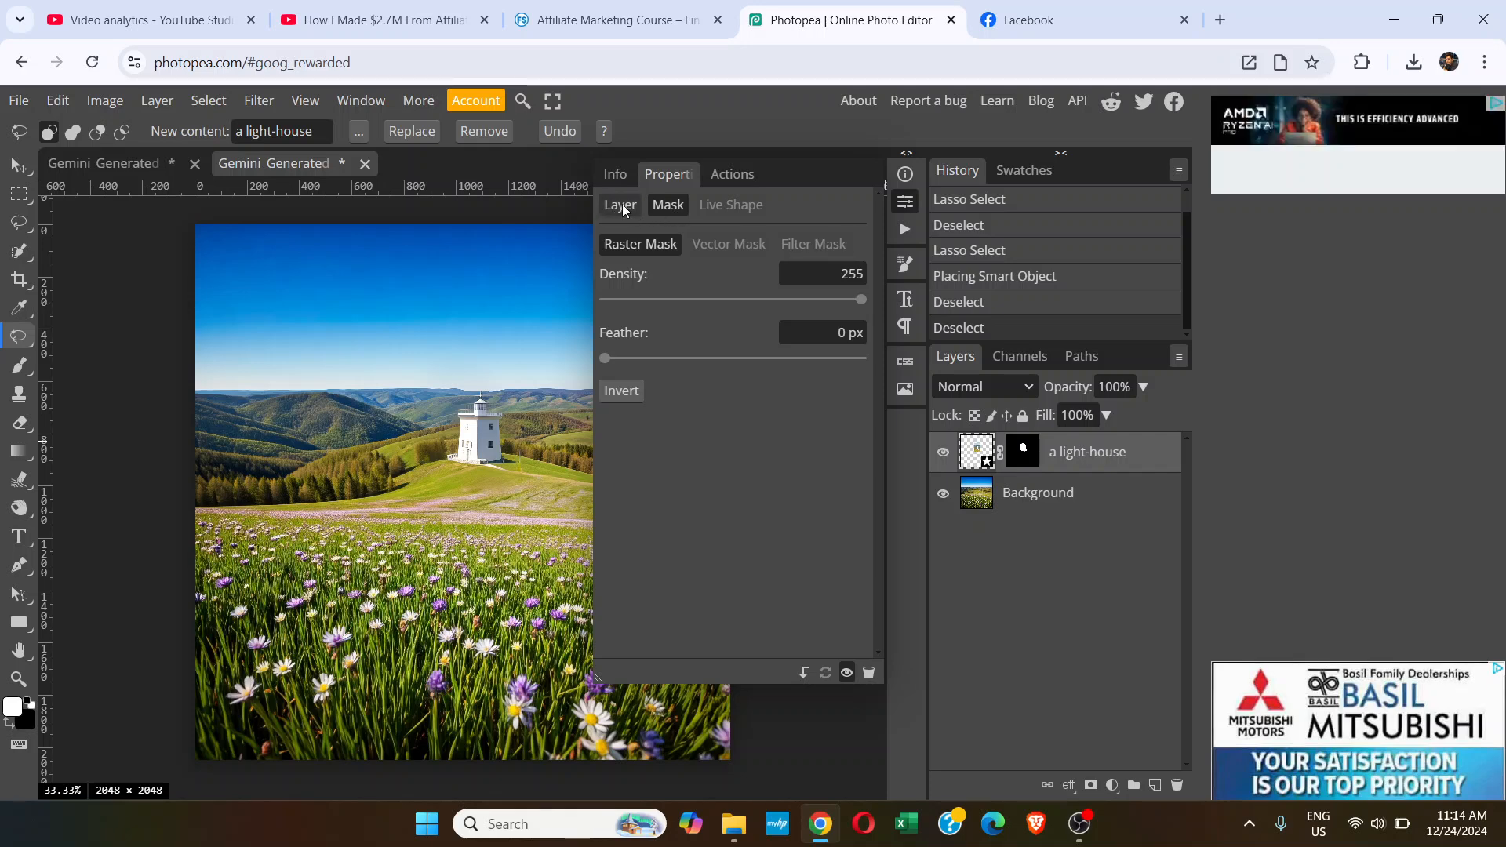
pyautogui.click(619, 205)
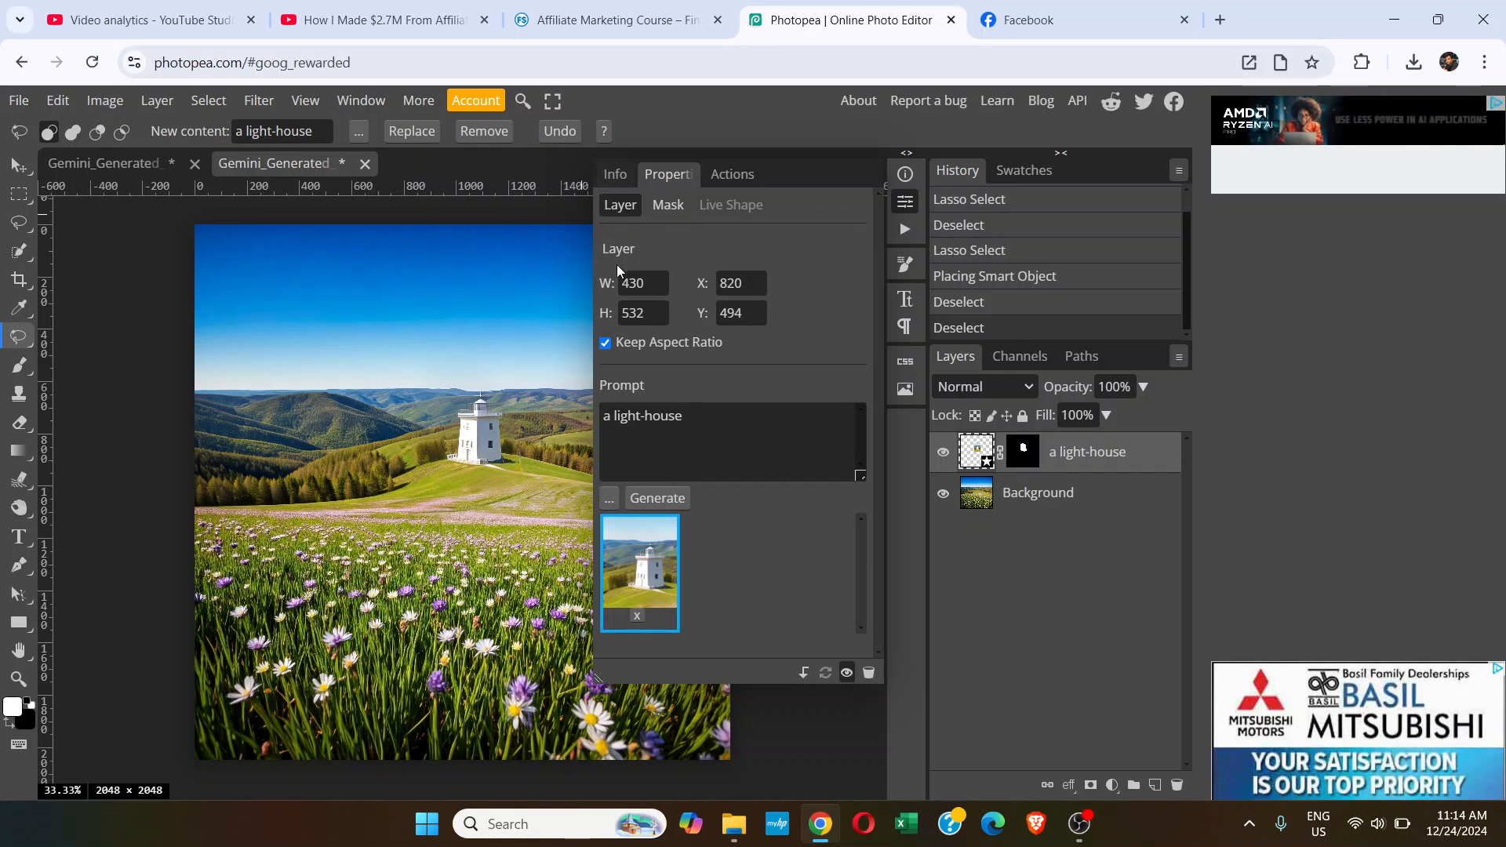
pyautogui.doubleClick(668, 416)
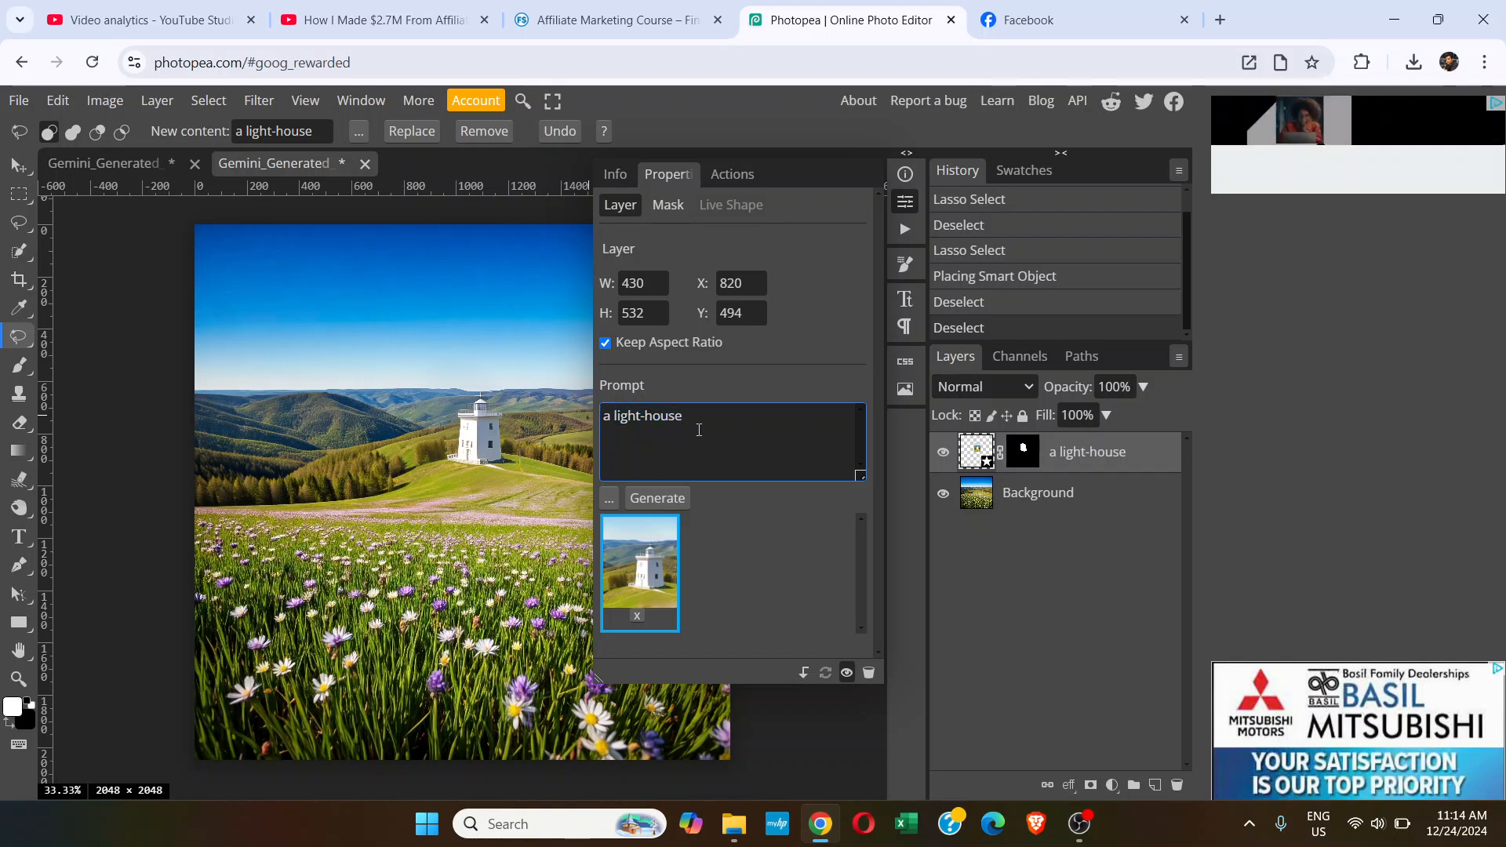
pyautogui.doubleClick(669, 416)
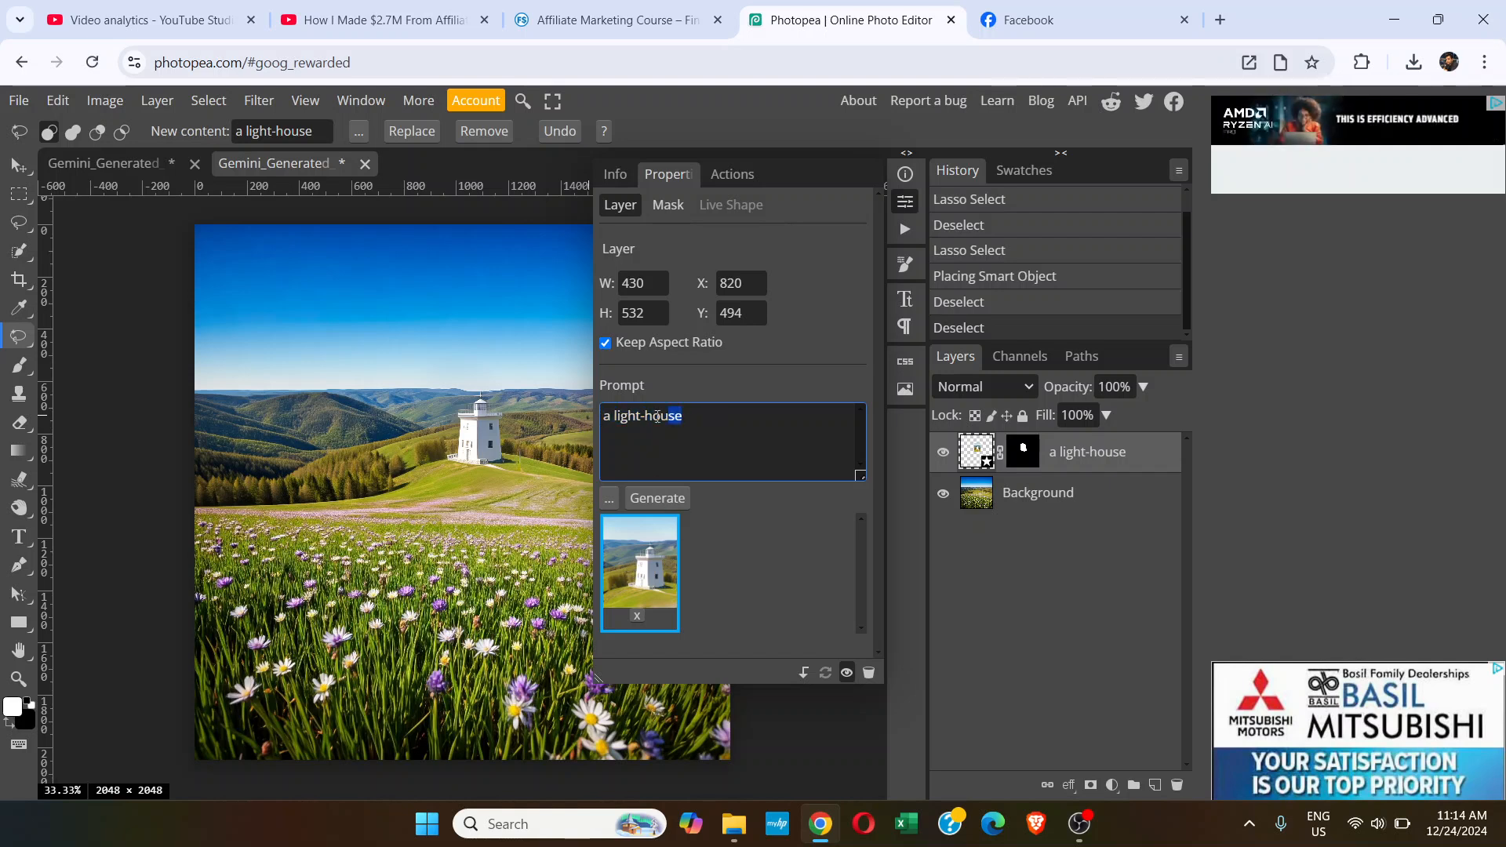
pyautogui.tripleClick(642, 416)
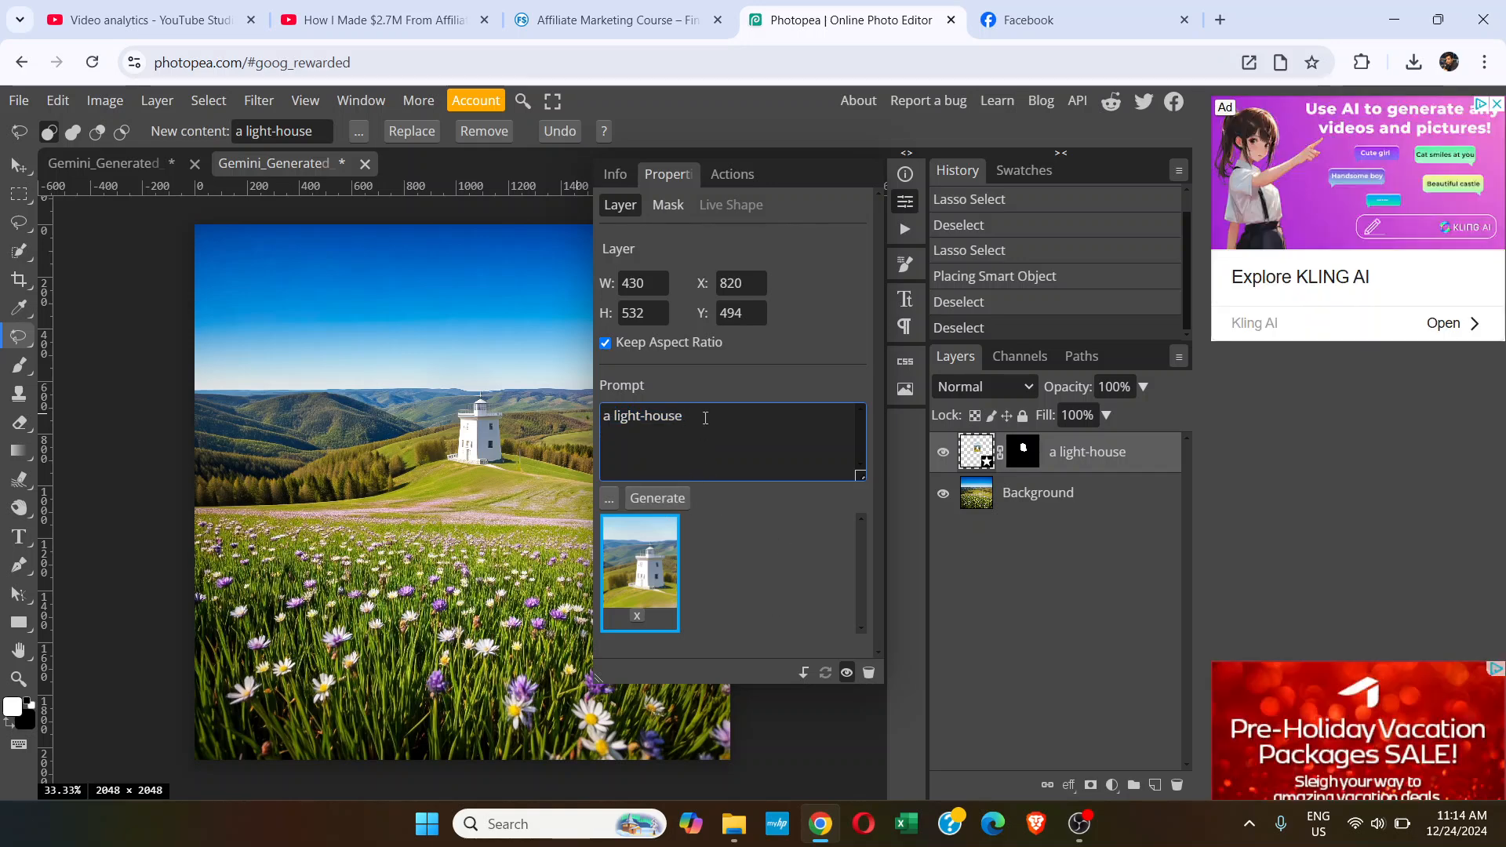
pyautogui.moveTo(728, 553)
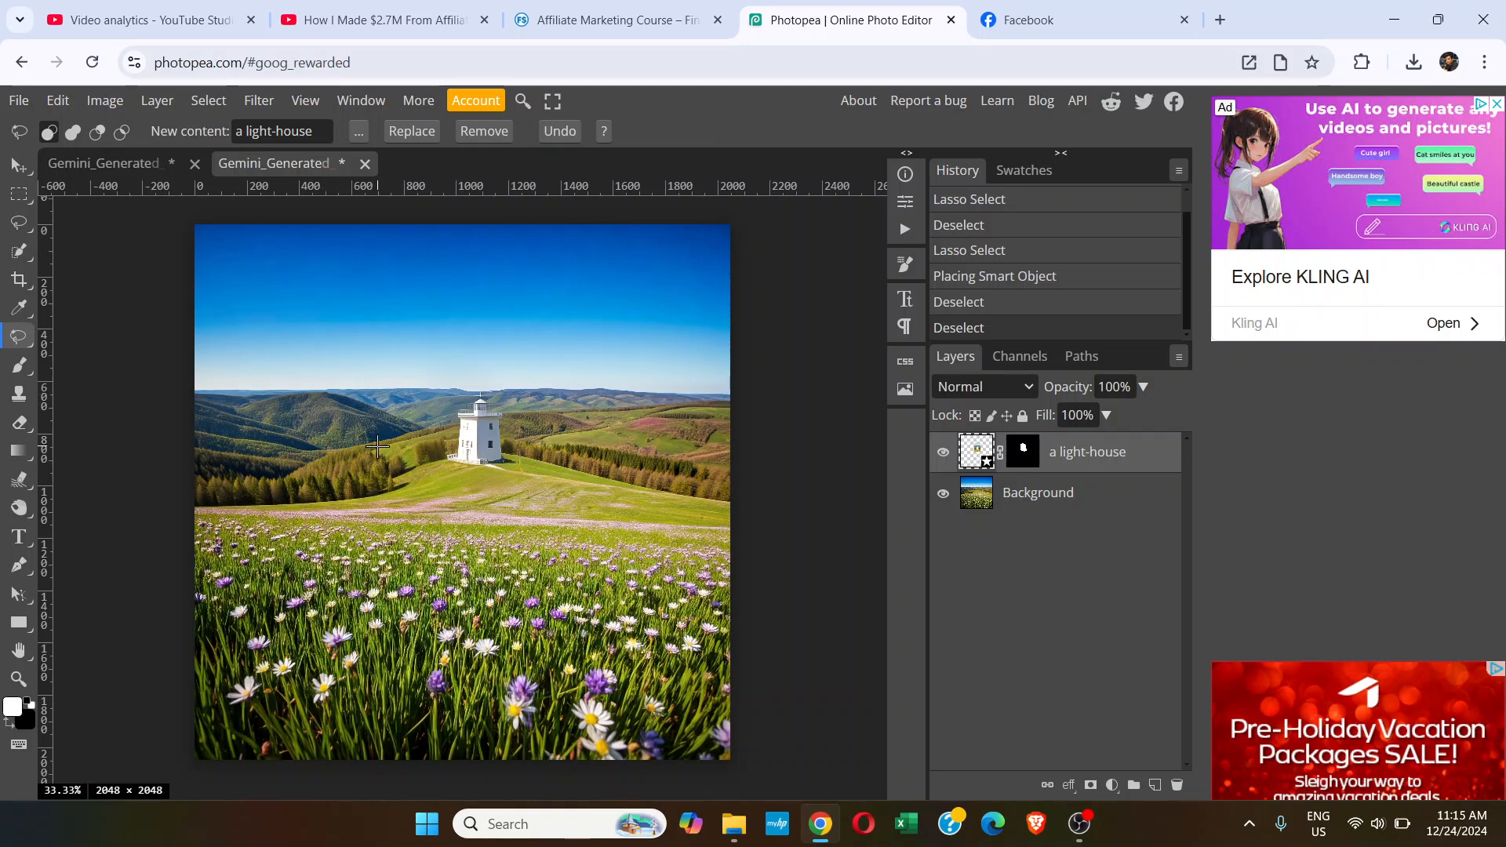
pyautogui.moveTo(369, 249)
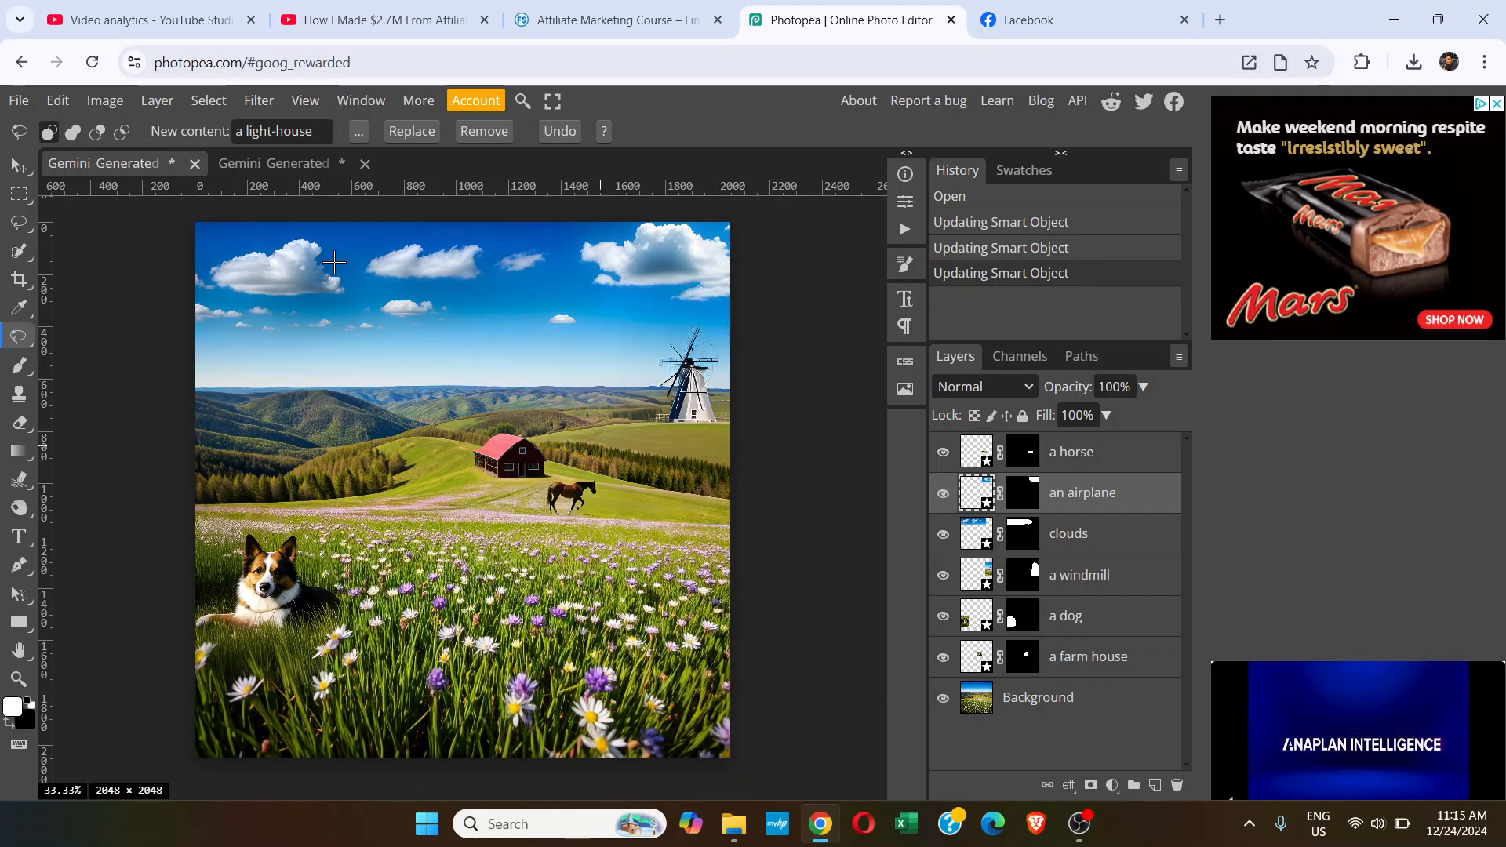
pyautogui.moveTo(210, 373)
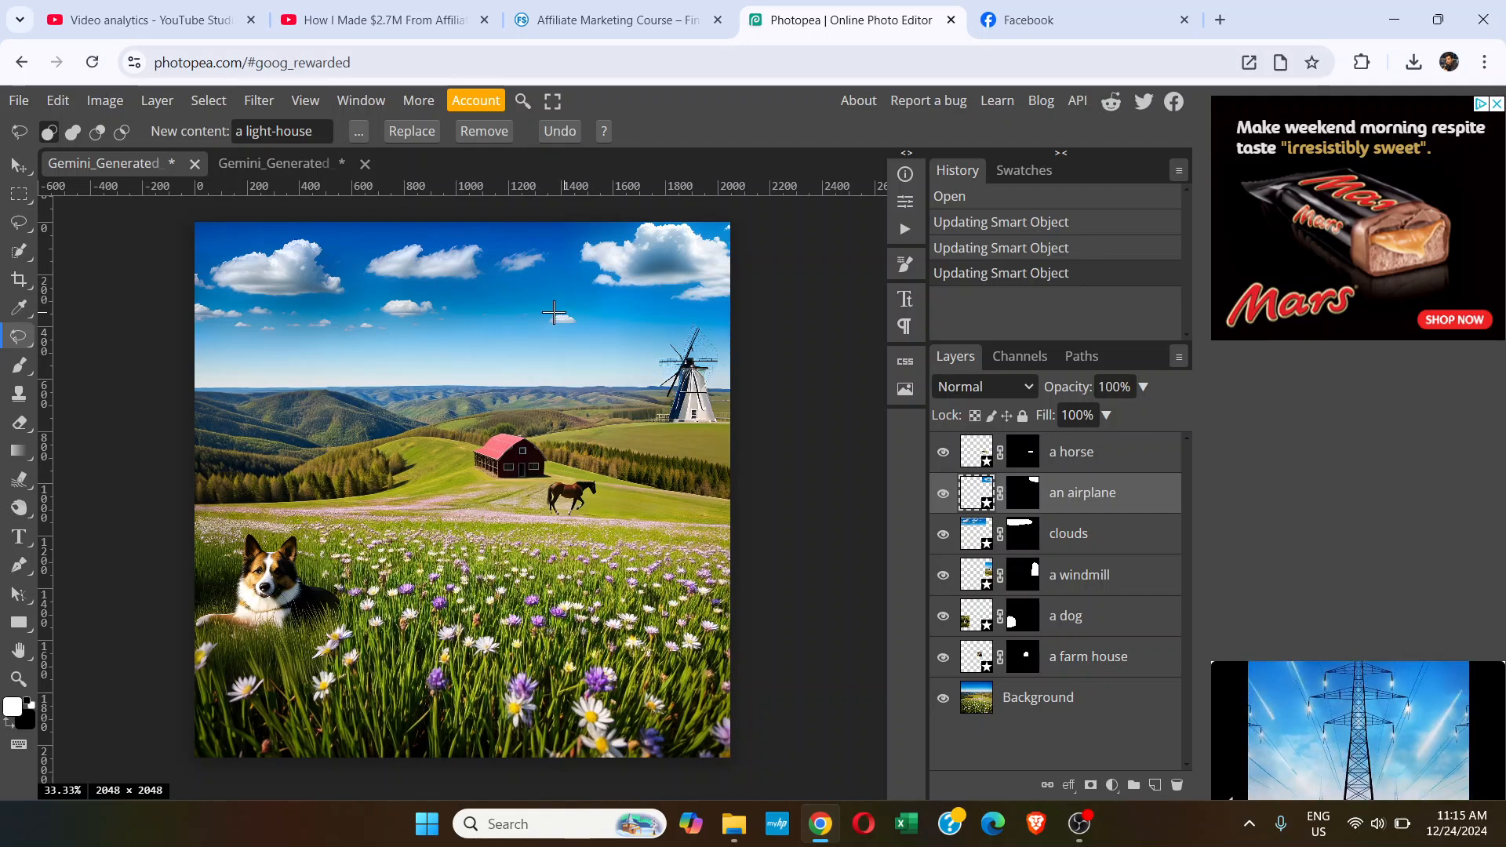
pyautogui.moveTo(638, 292)
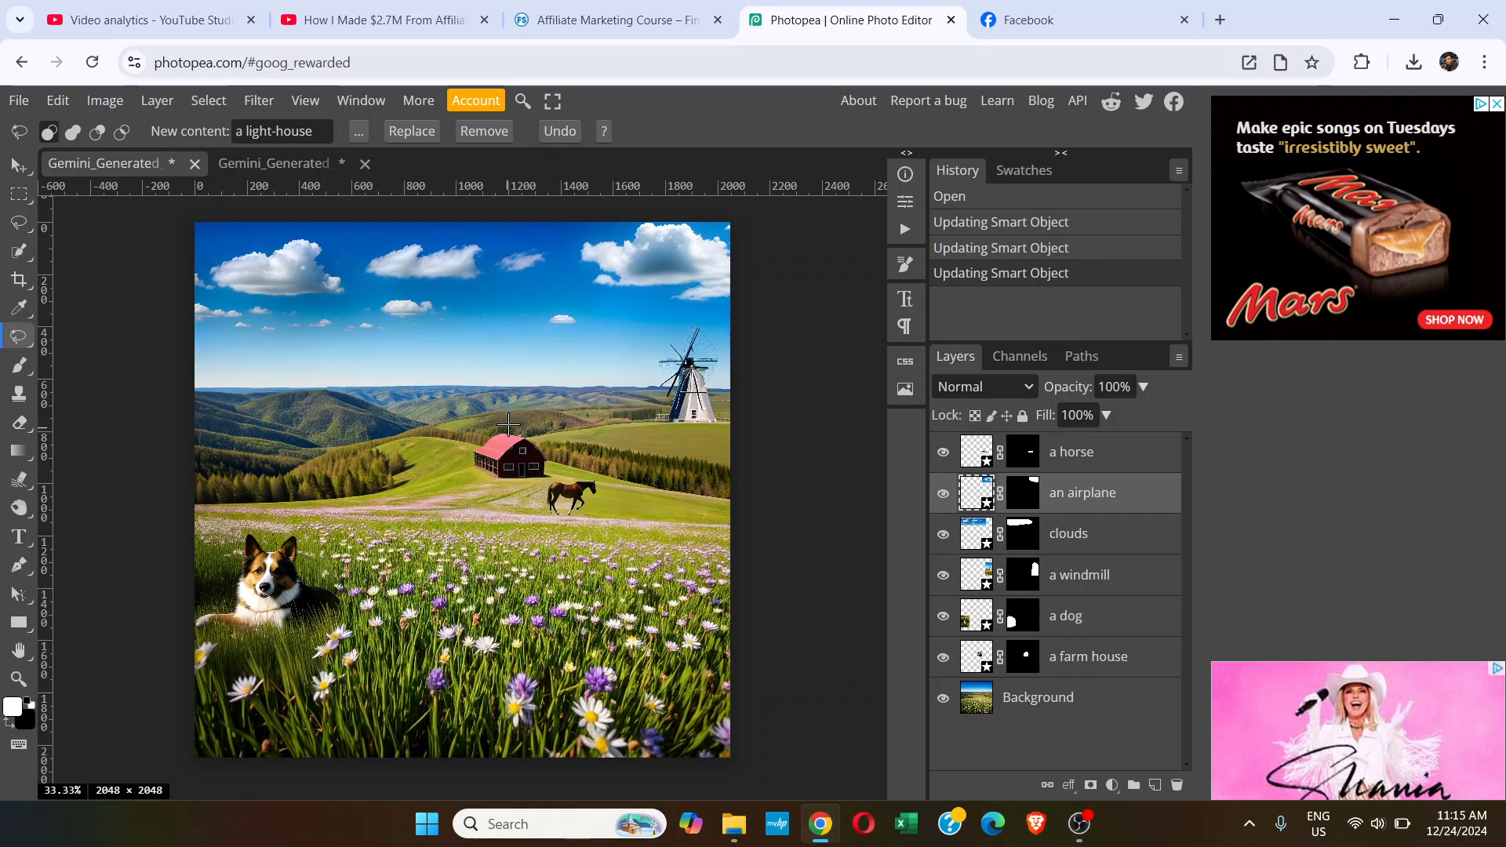
pyautogui.moveTo(508, 388)
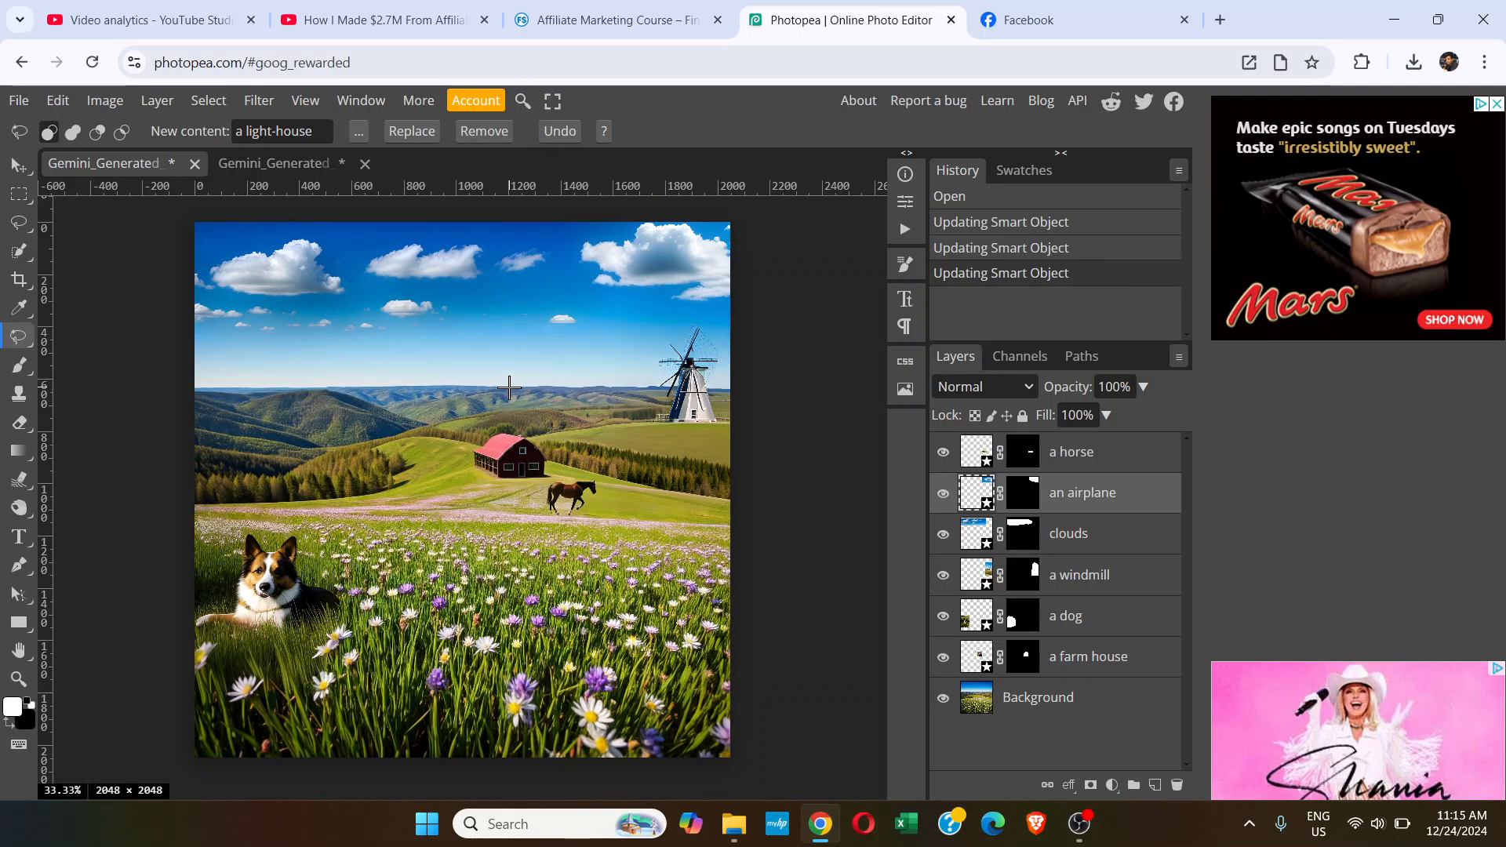
pyautogui.moveTo(552, 370)
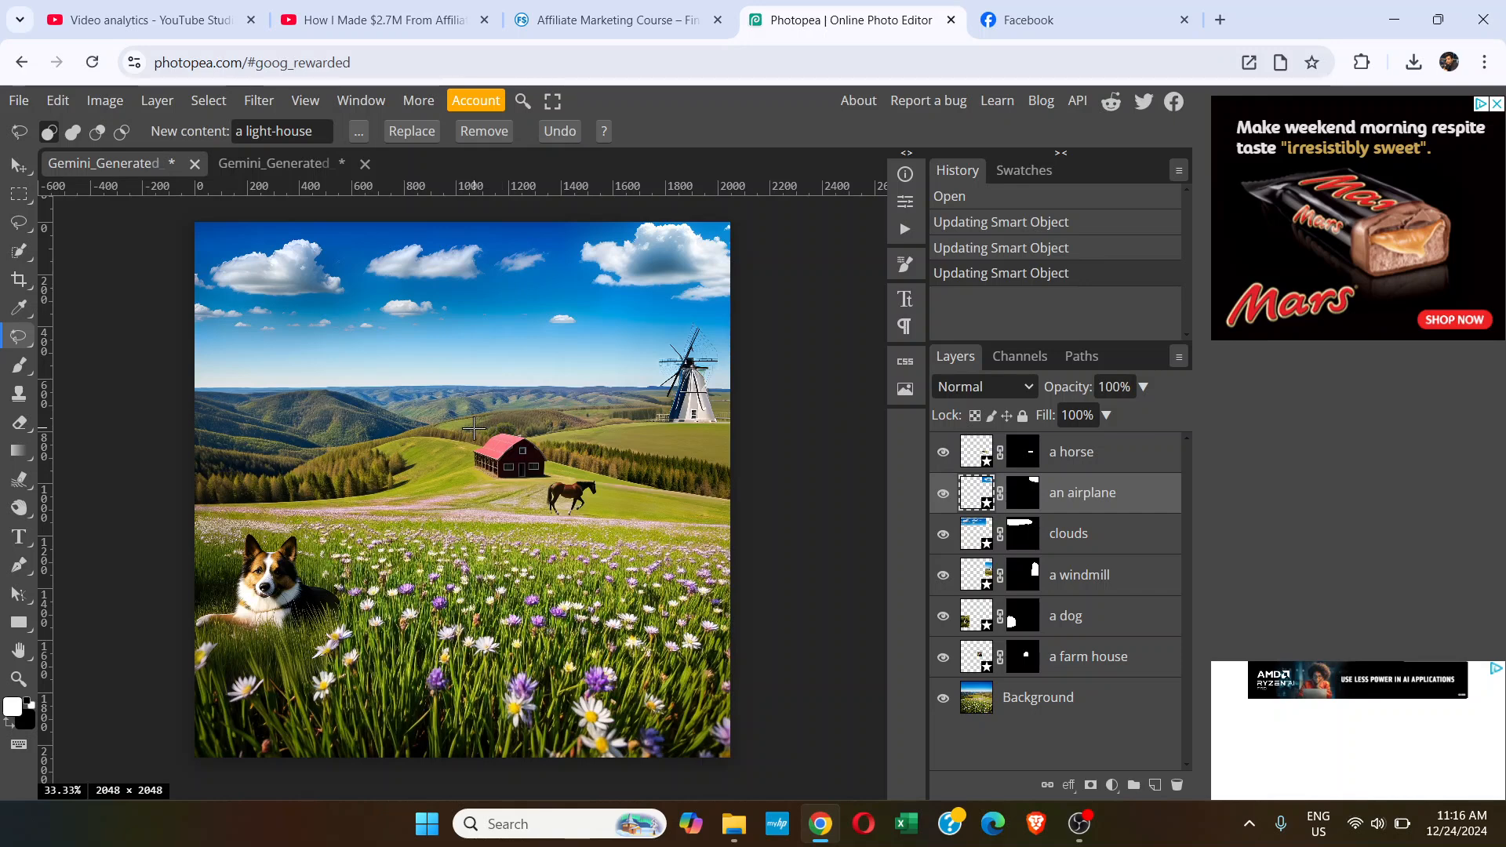
pyautogui.moveTo(453, 359)
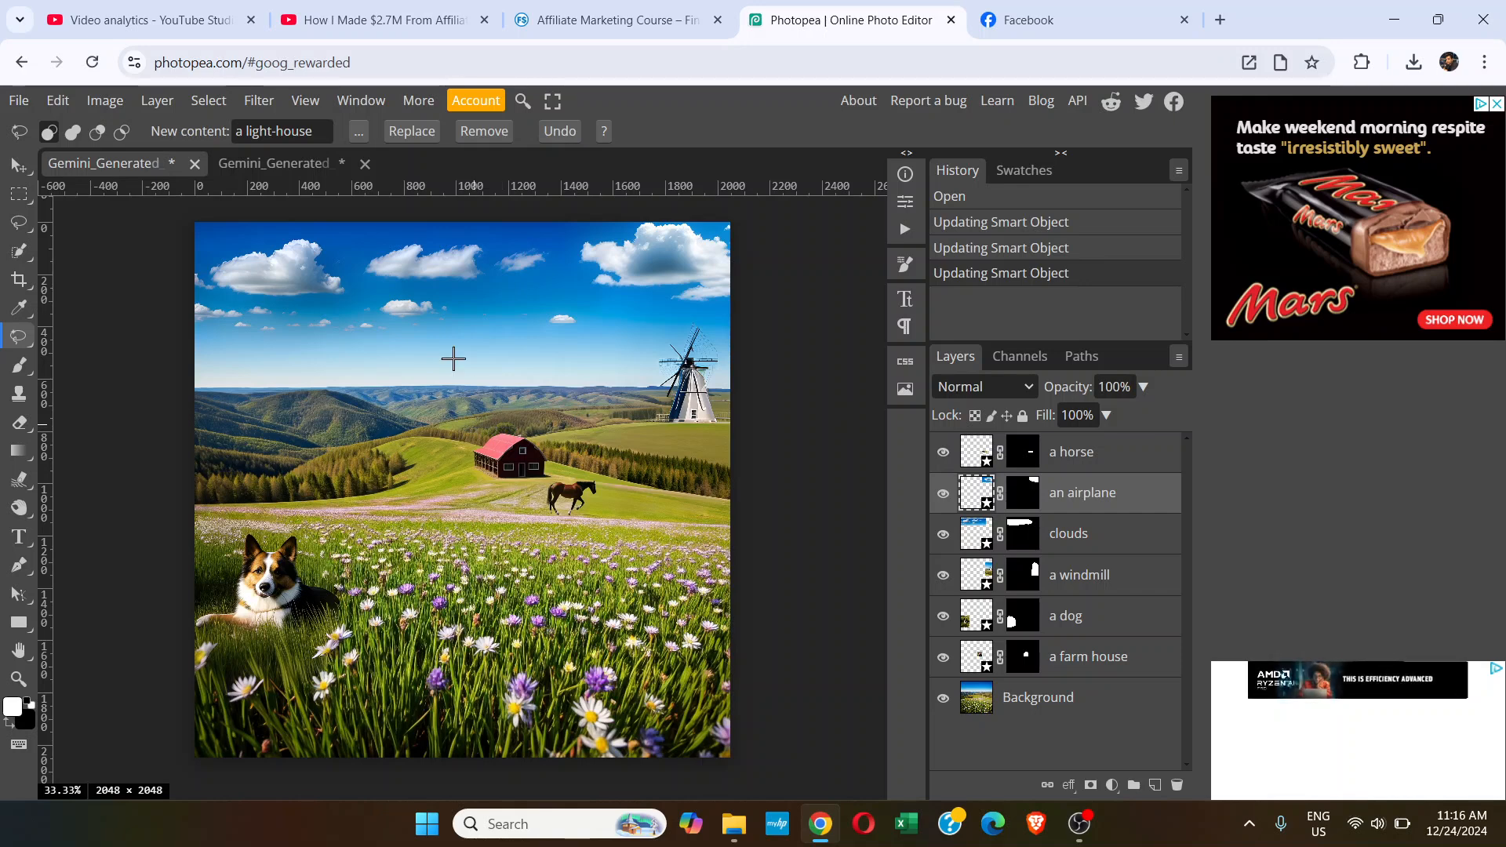
pyautogui.moveTo(602, 345)
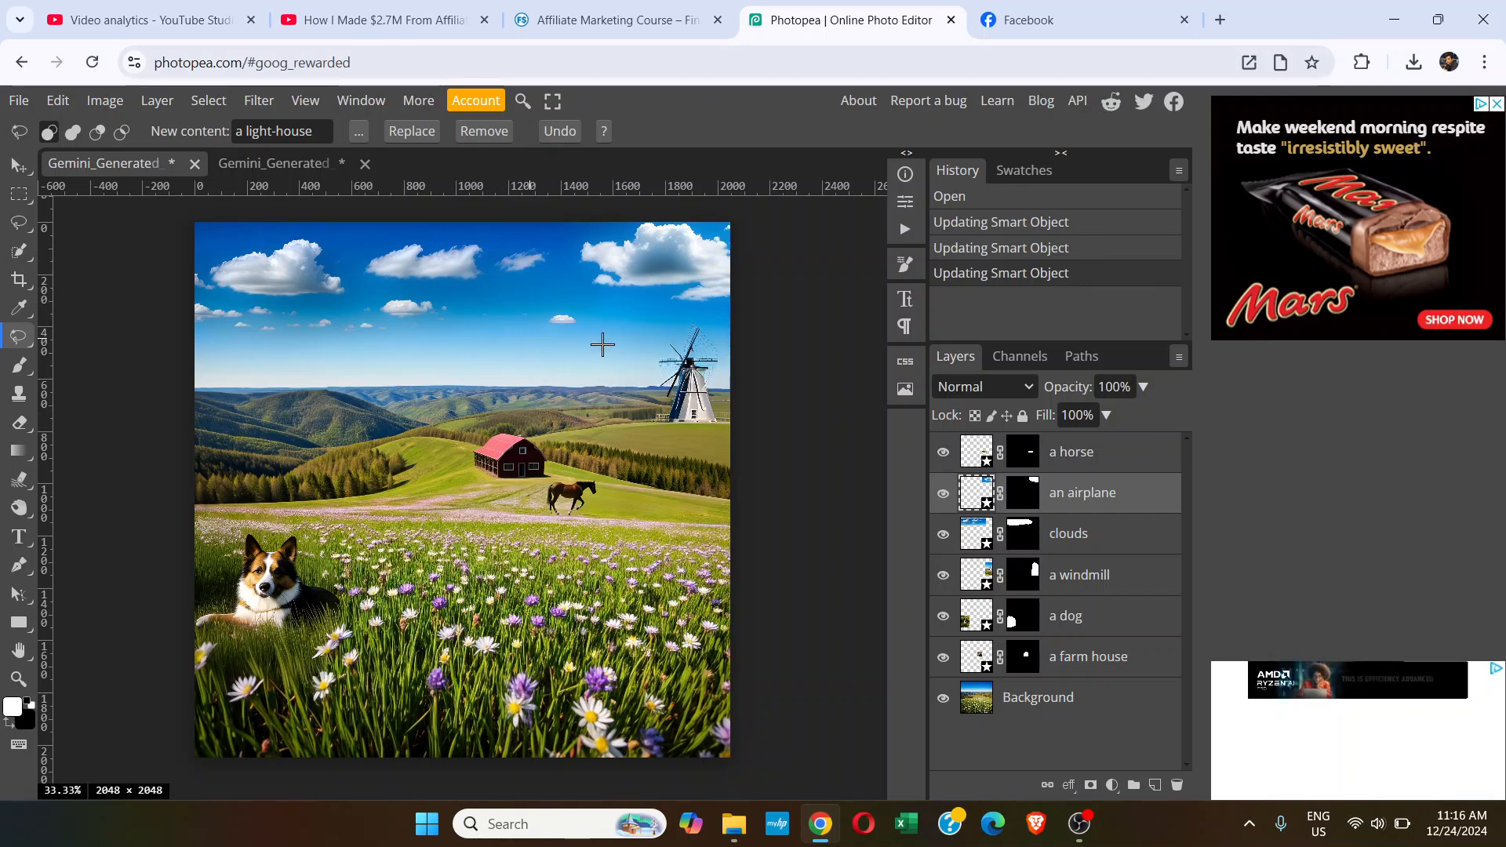
pyautogui.moveTo(245, 331)
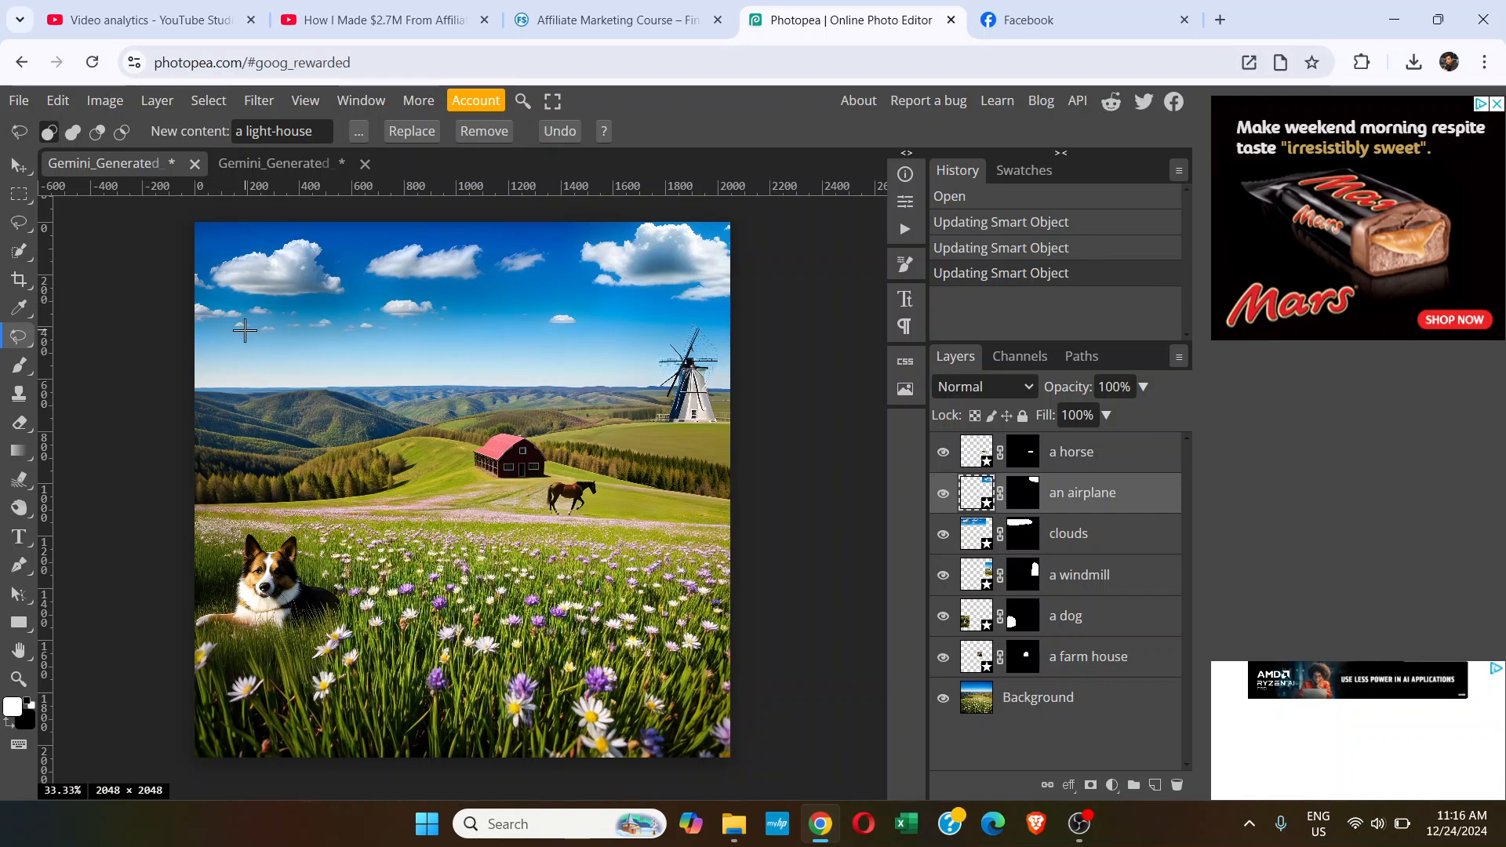
pyautogui.moveTo(439, 327)
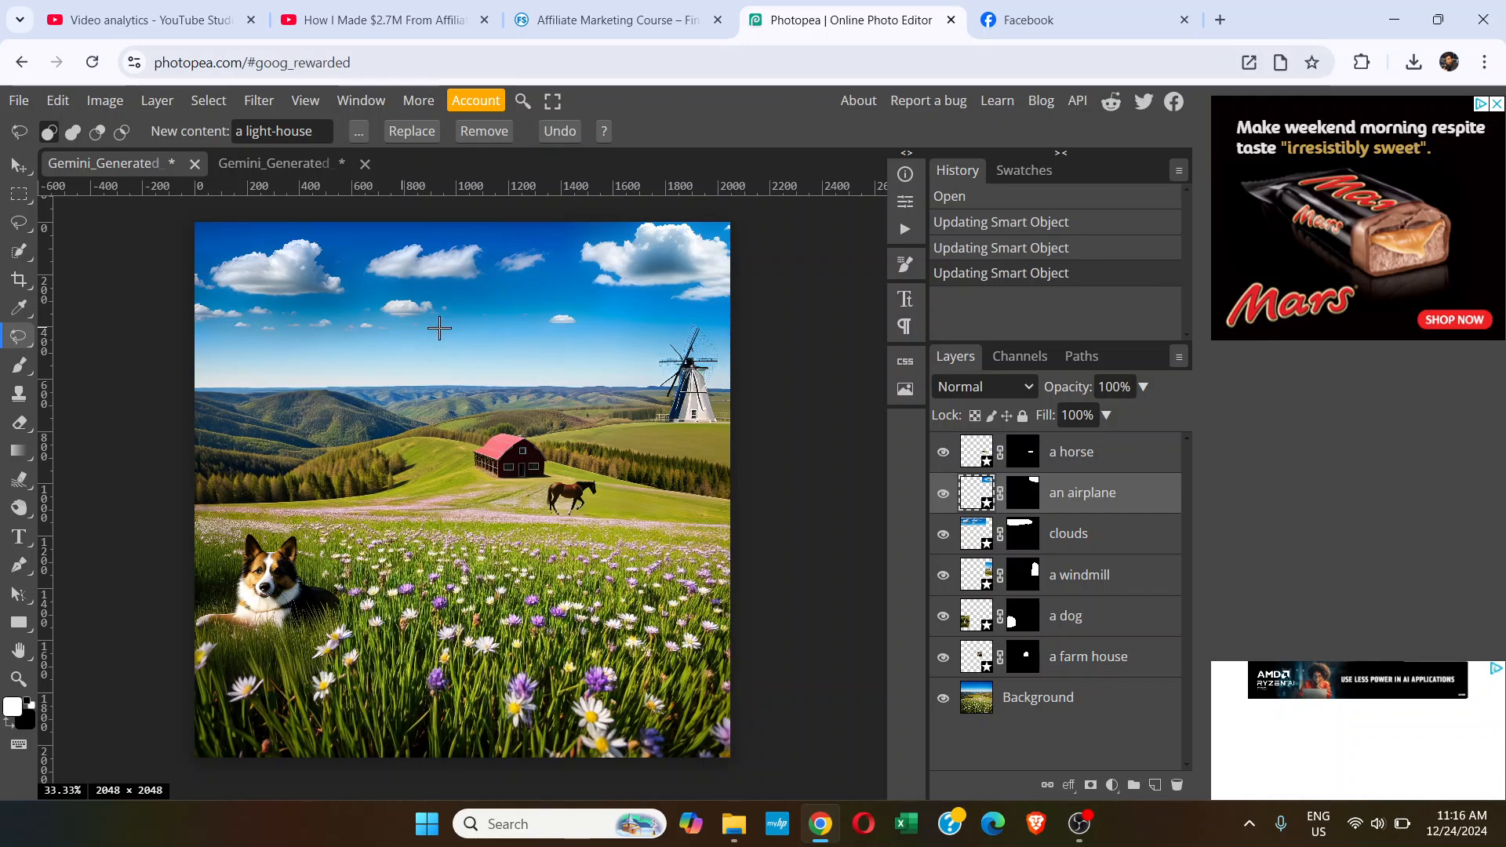